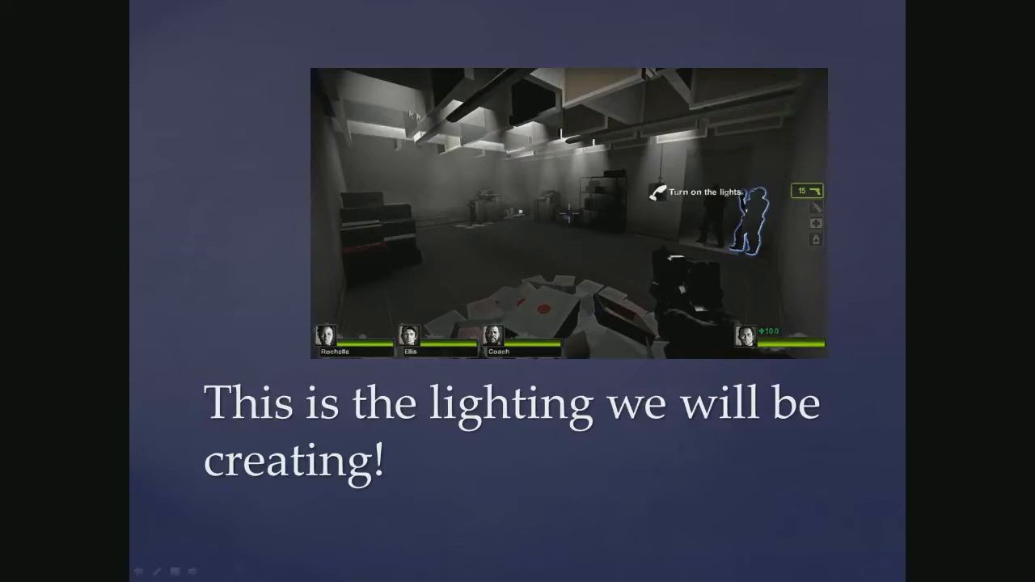
mouse_move(597, 159)
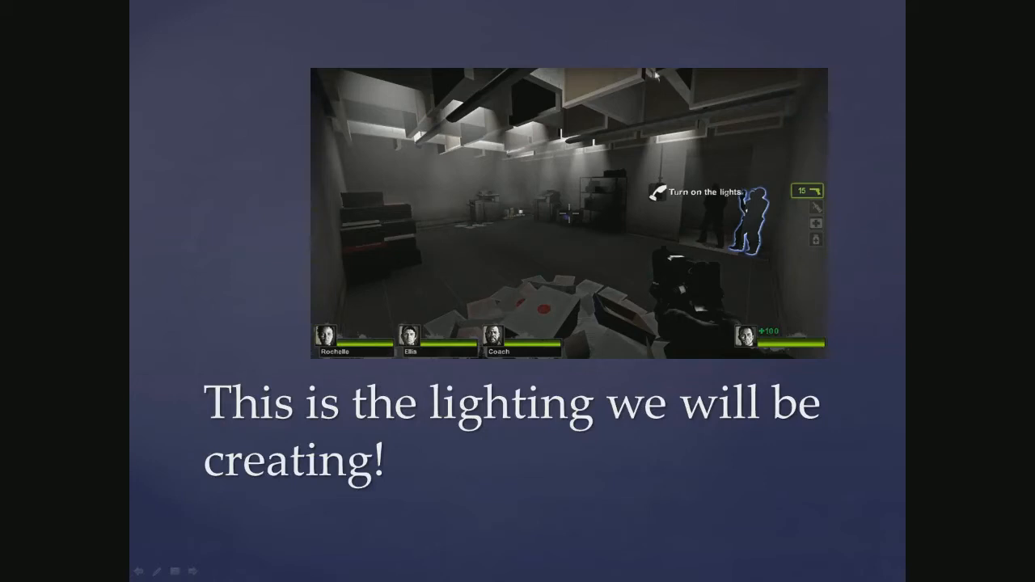
mouse_move(657, 82)
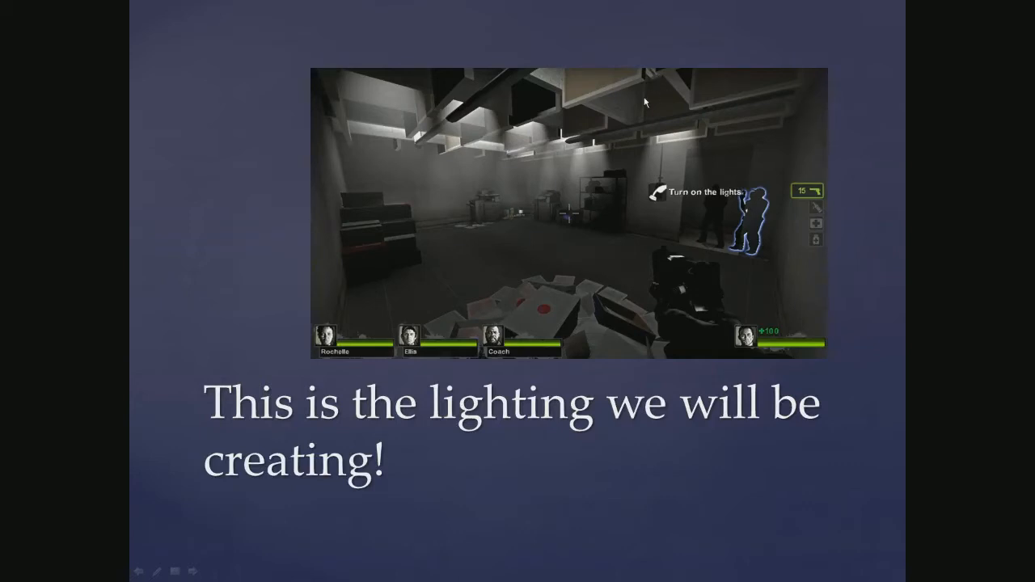
mouse_move(625, 135)
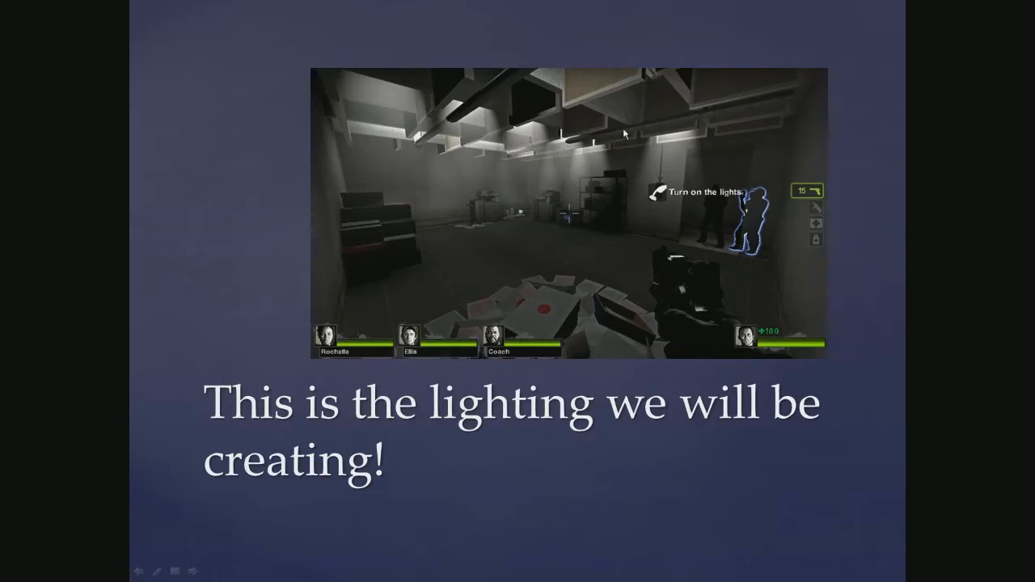
mouse_move(671, 202)
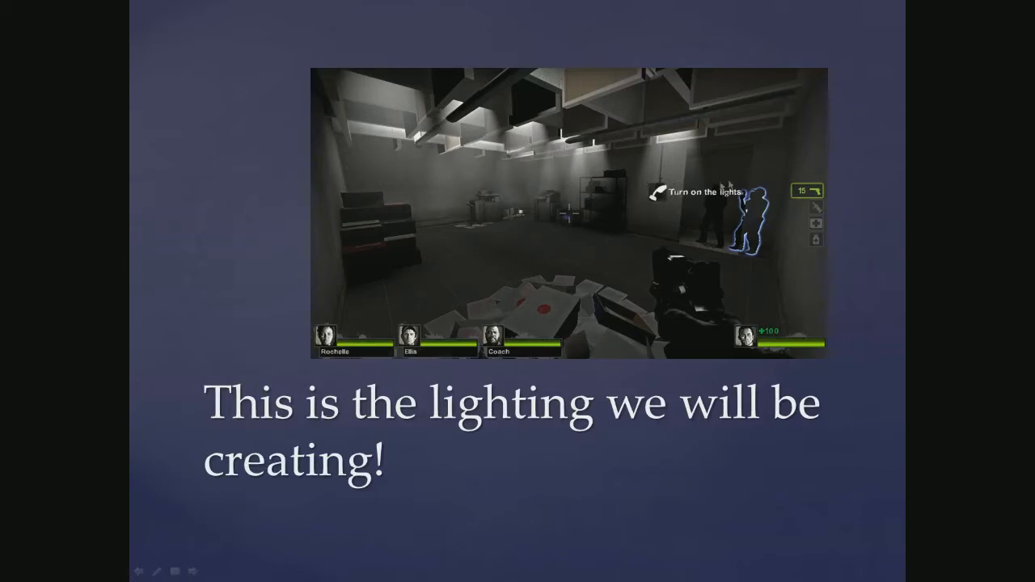
mouse_move(663, 196)
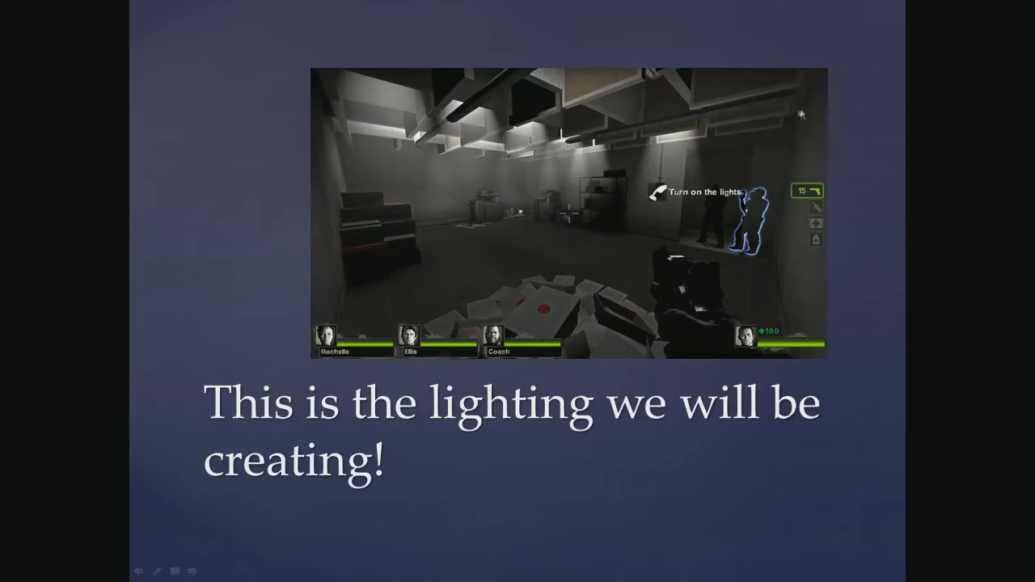
mouse_move(581, 161)
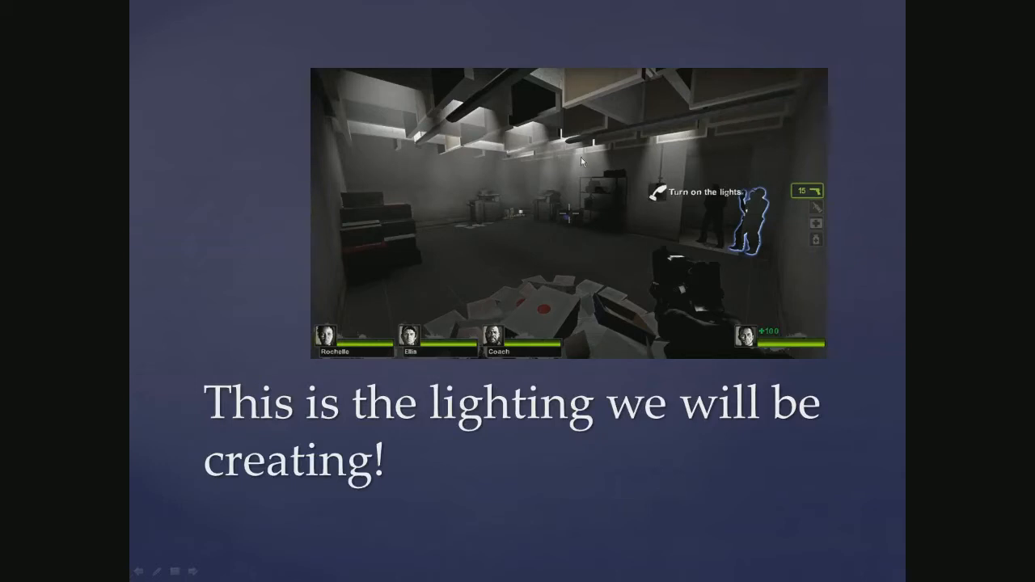
mouse_move(678, 142)
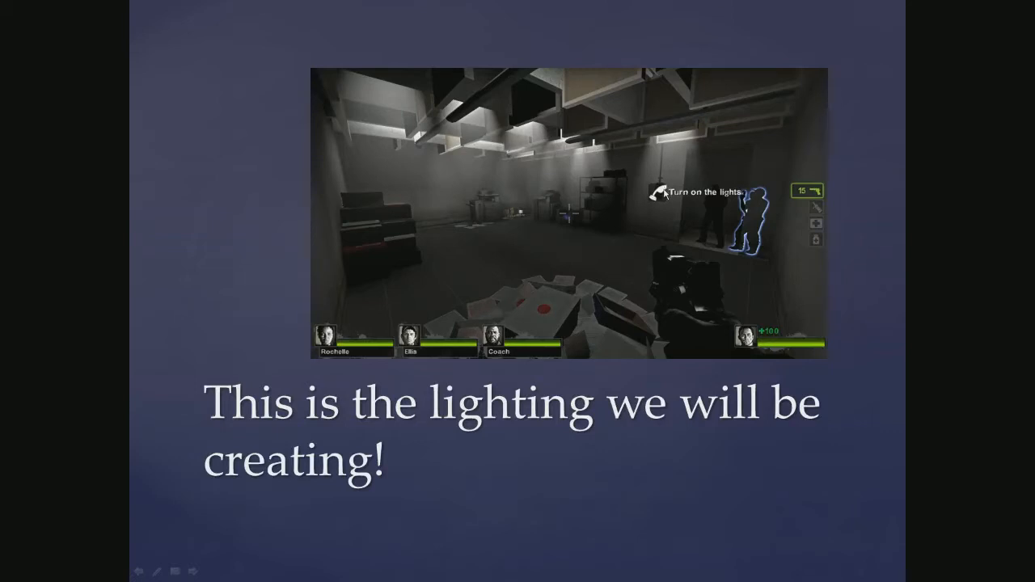
mouse_move(662, 81)
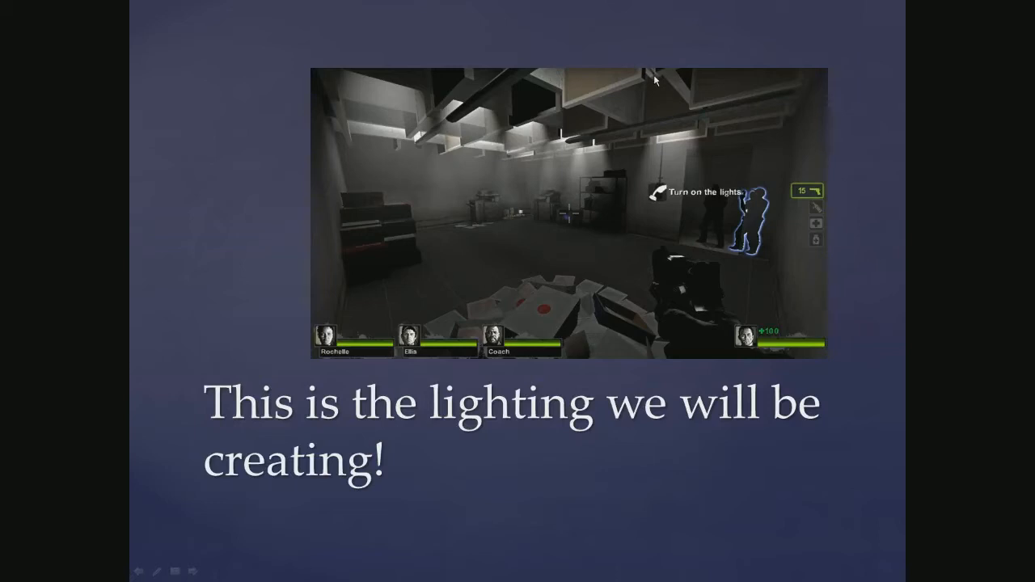
mouse_move(655, 122)
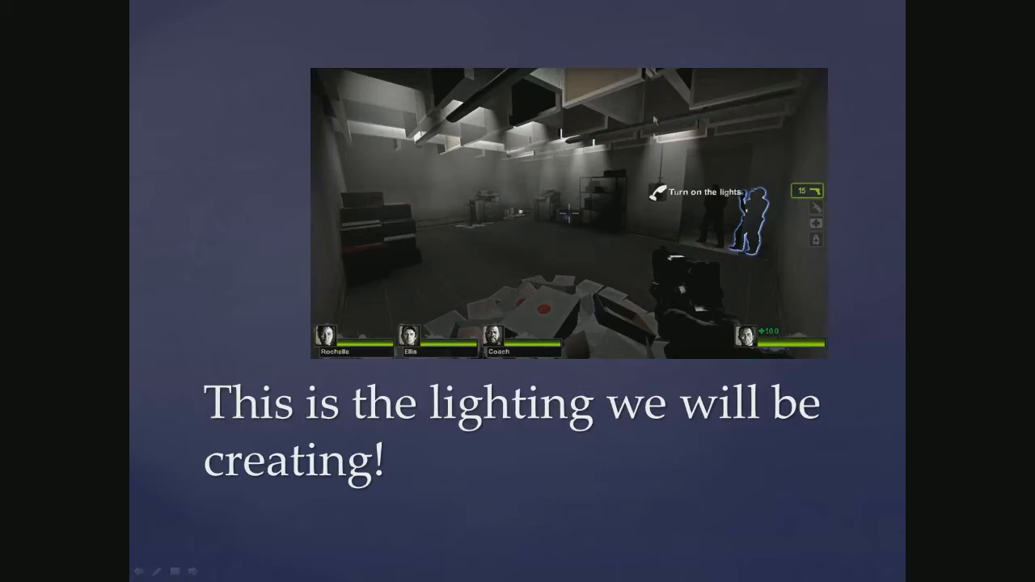
mouse_move(643, 257)
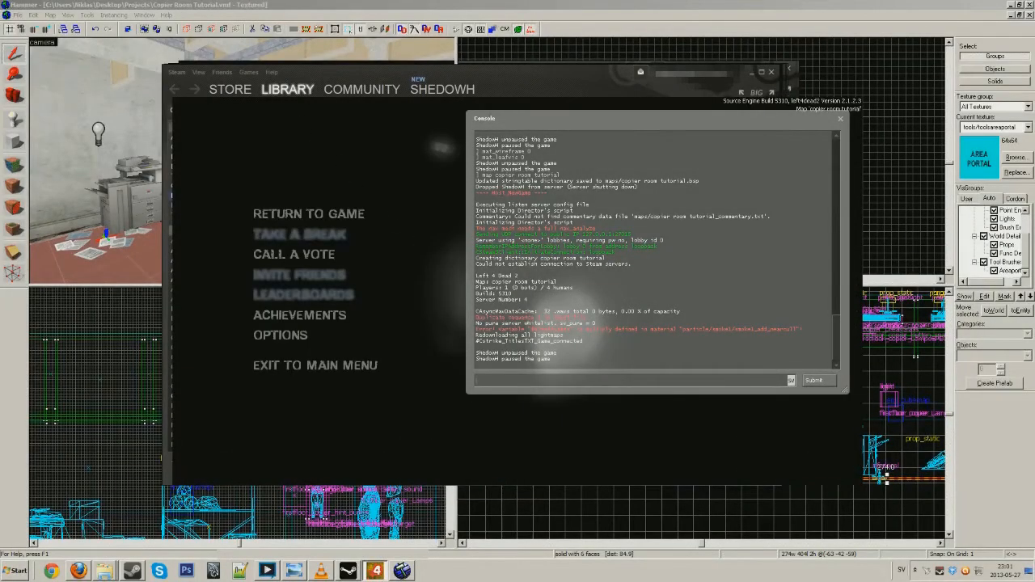
mouse_move(584, 75)
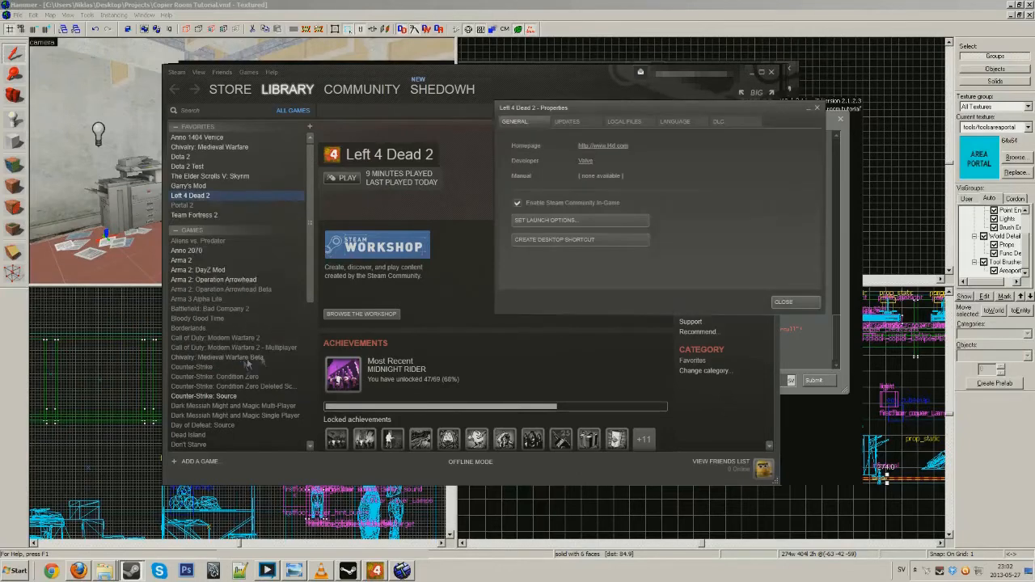
- Set Left 4 Dead 2's Steam launch options to -console -novid
left_click(546, 220)
type("-consol")
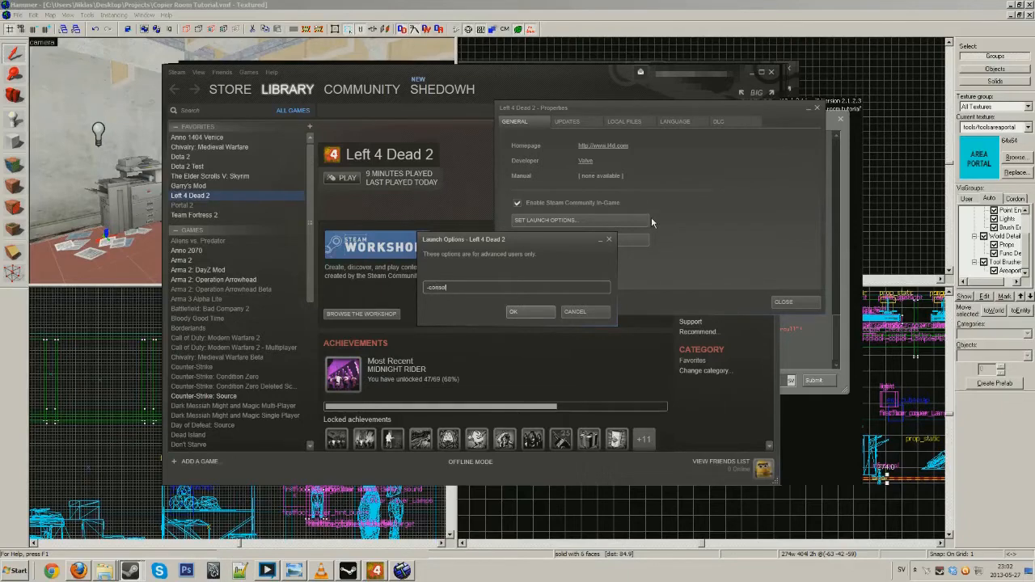
type("e")
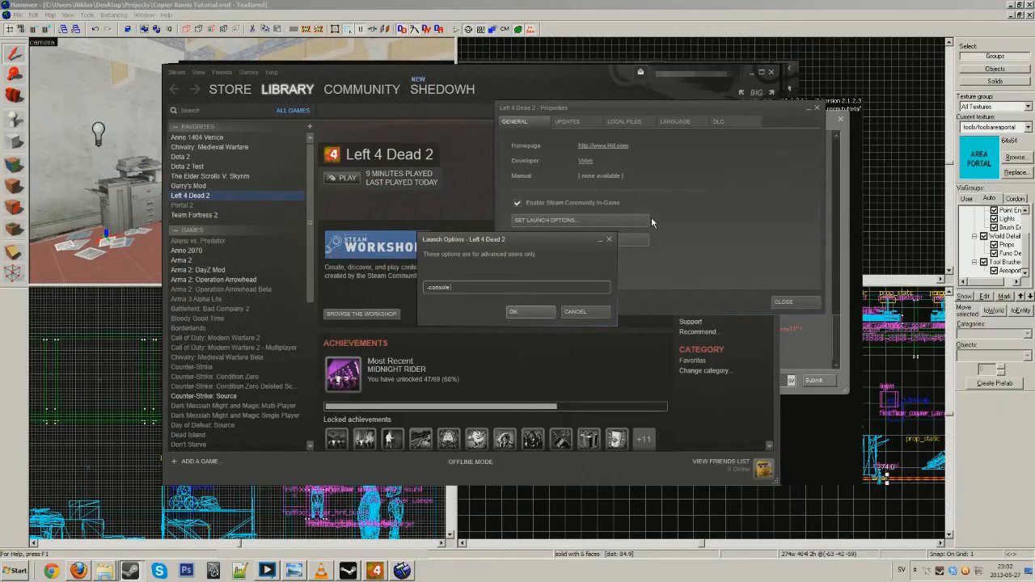
type("-novid")
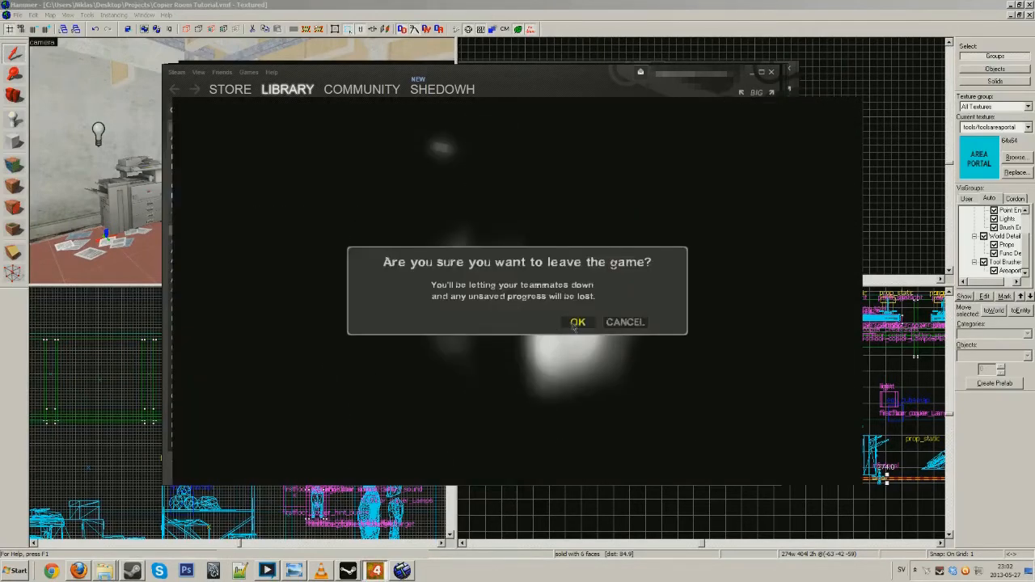
mouse_move(442, 301)
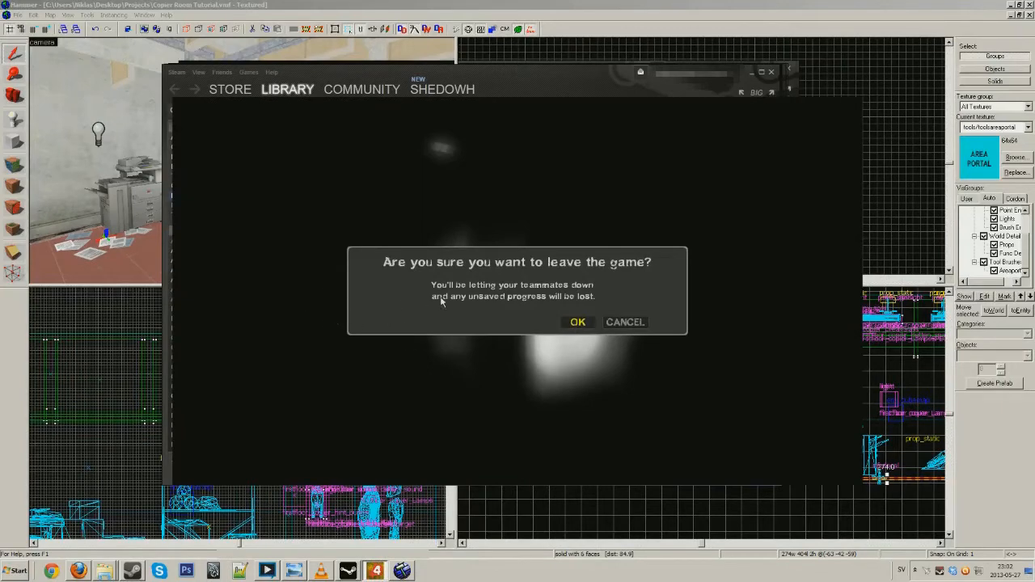
- Leave the map and bind F9 to toggleconsole in the game console
left_click(577, 321)
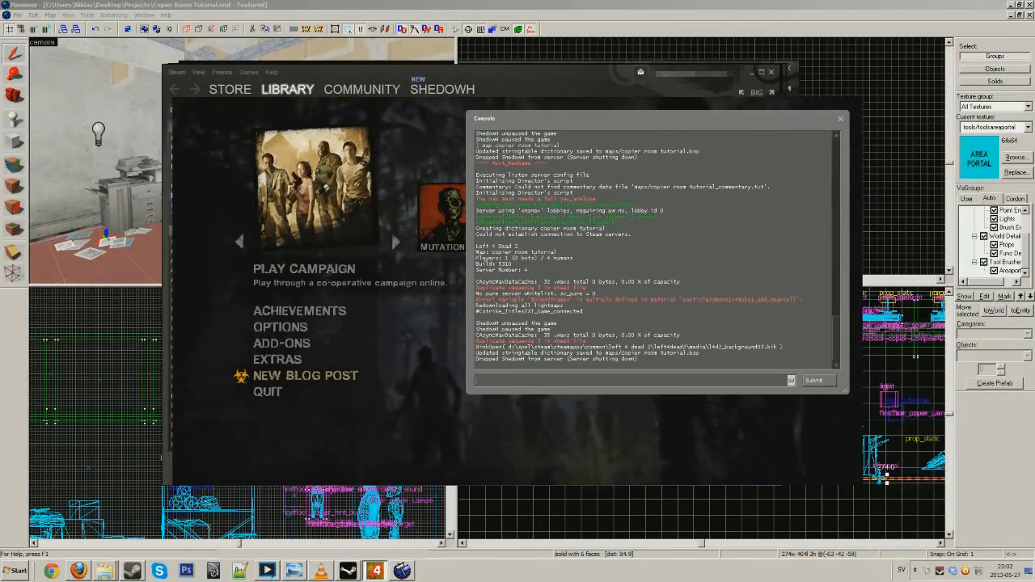
type("bind")
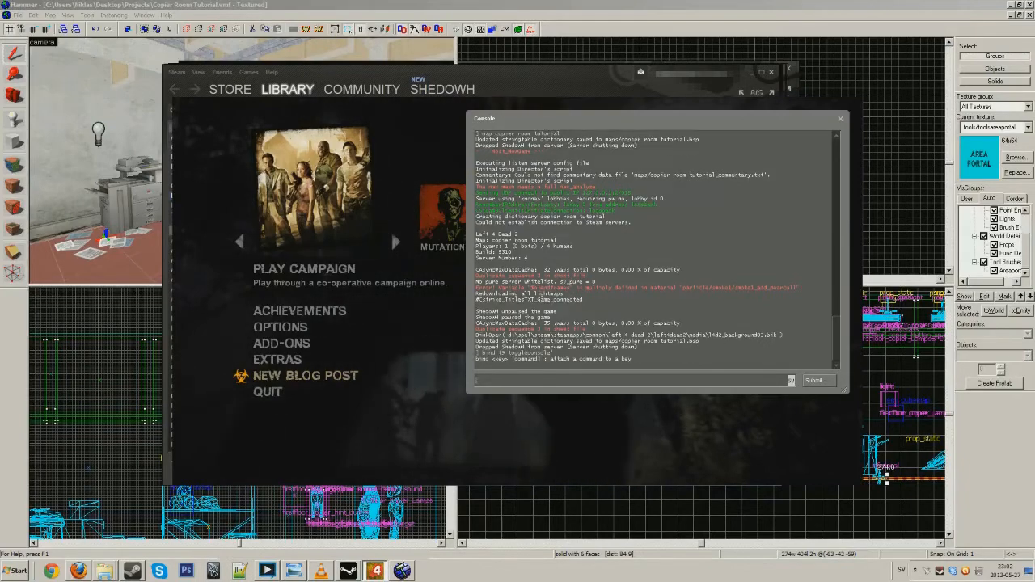
type("bind f9 toggleconsole")
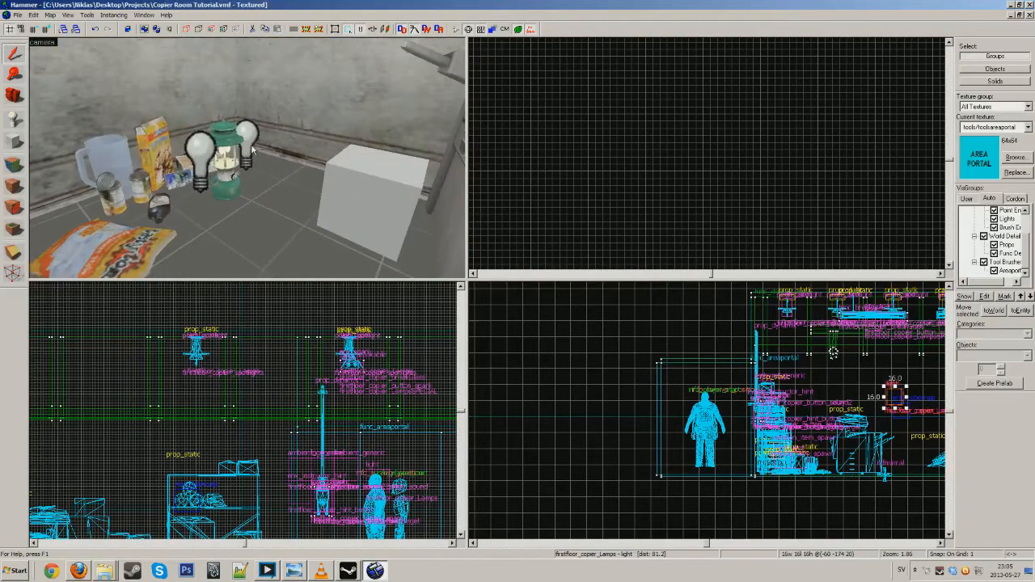
left_click(226, 161)
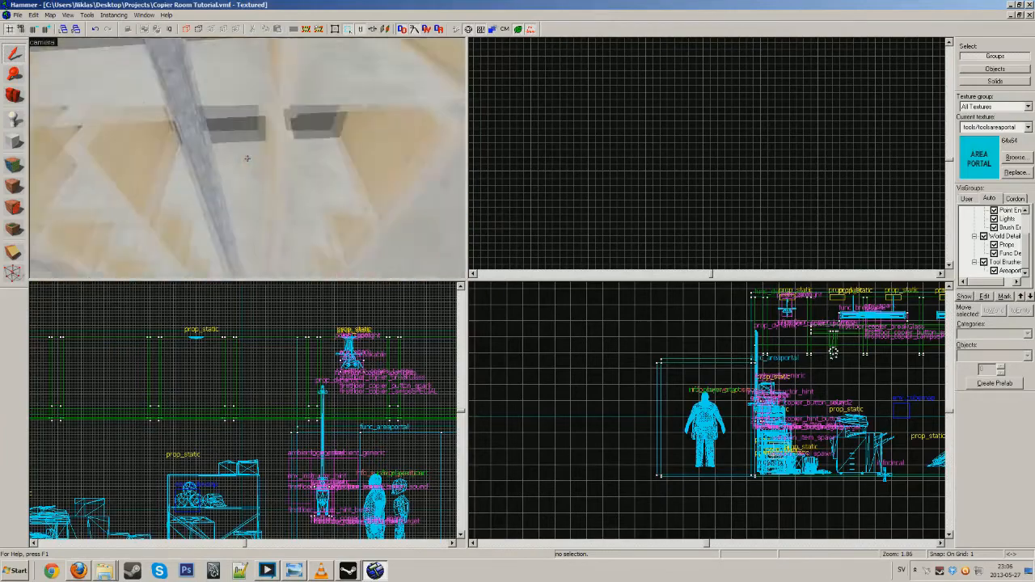
left_click(348, 356)
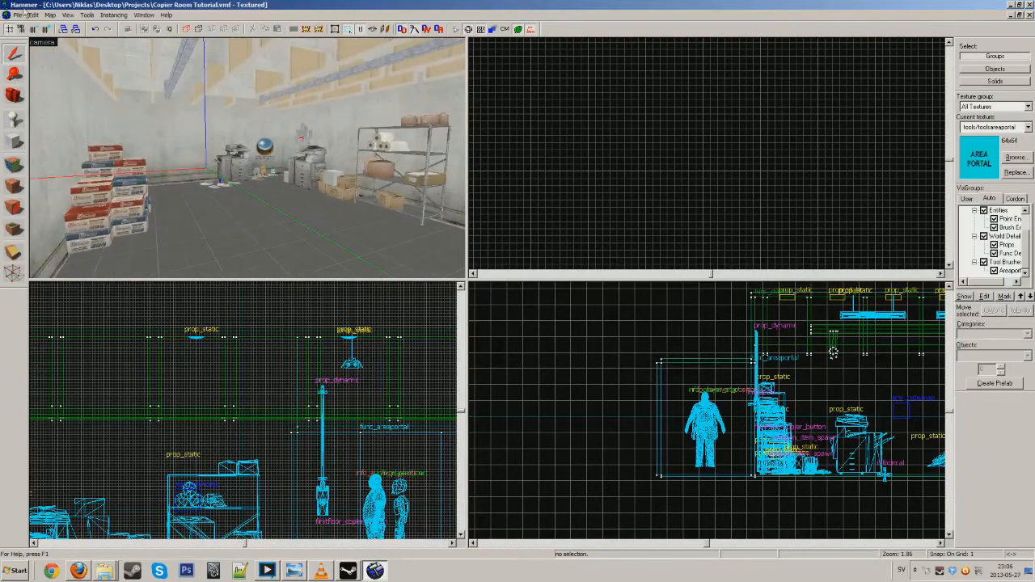
- Save the copier room map as Copier Room Tutorial_NoLights.vmf
left_click(18, 14)
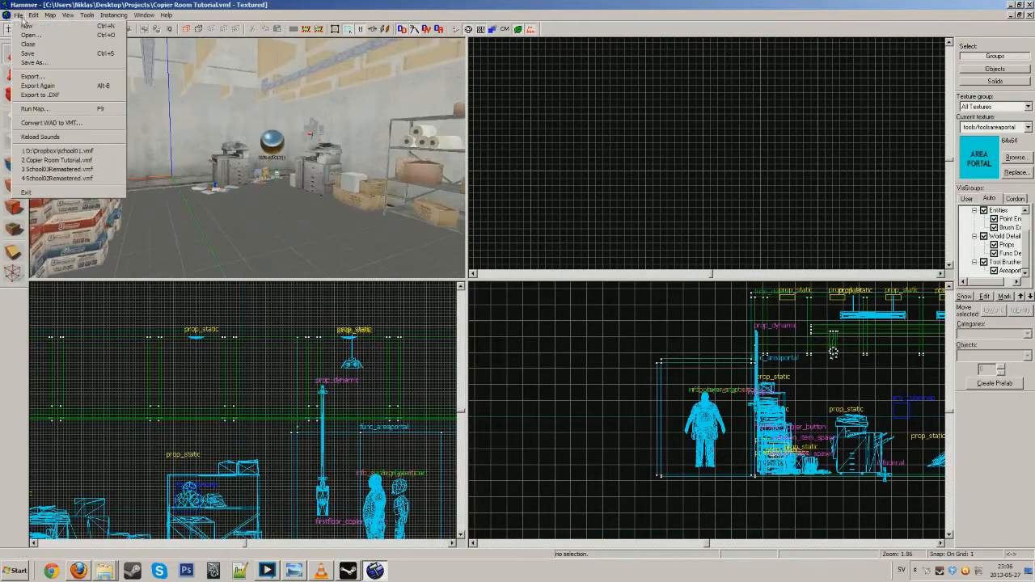
left_click(33, 63)
type("Copier Room Tutorial_NoLi")
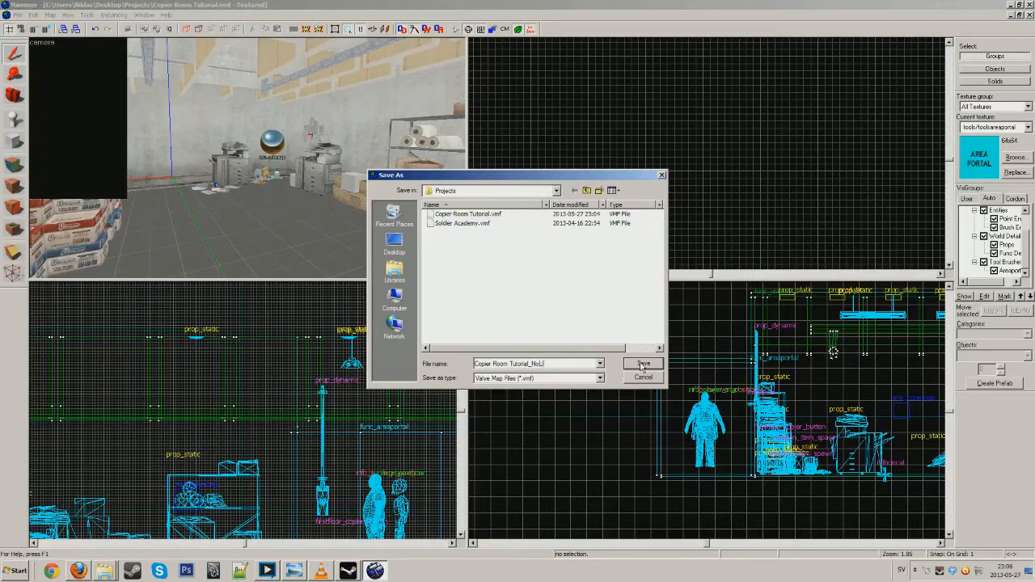
left_click(643, 363)
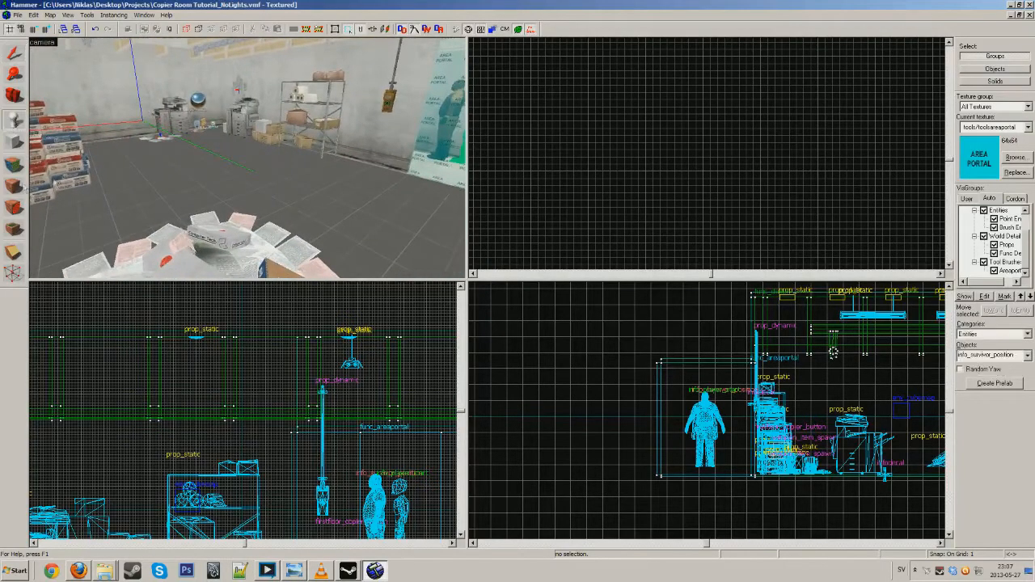
left_click(243, 129)
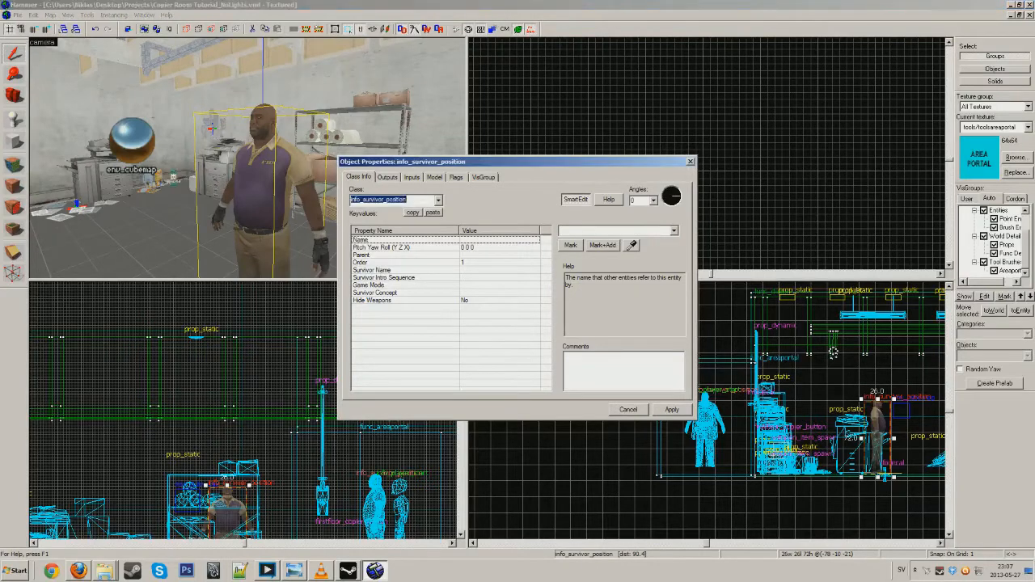
left_click(439, 200)
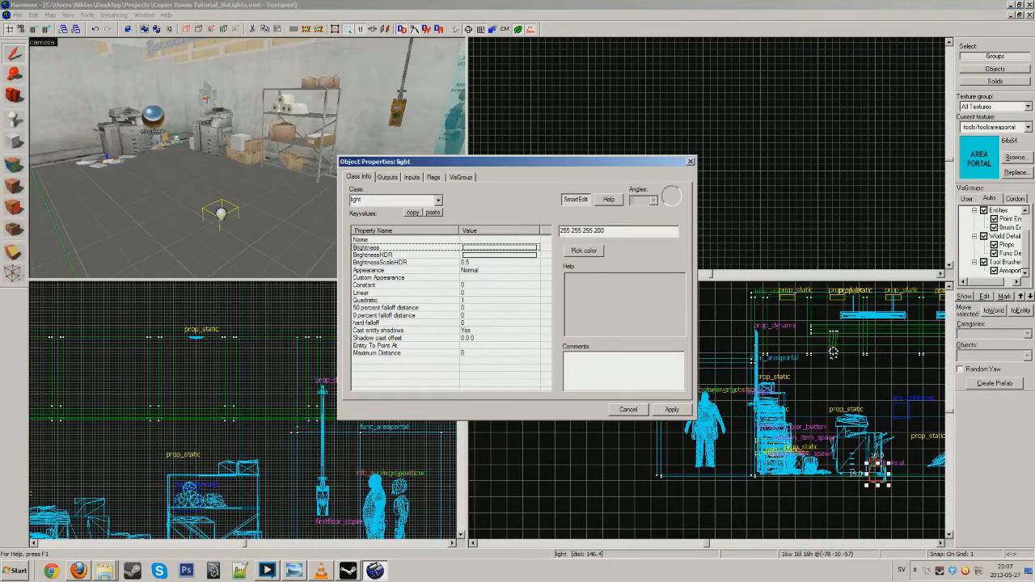
triple_click(583, 231)
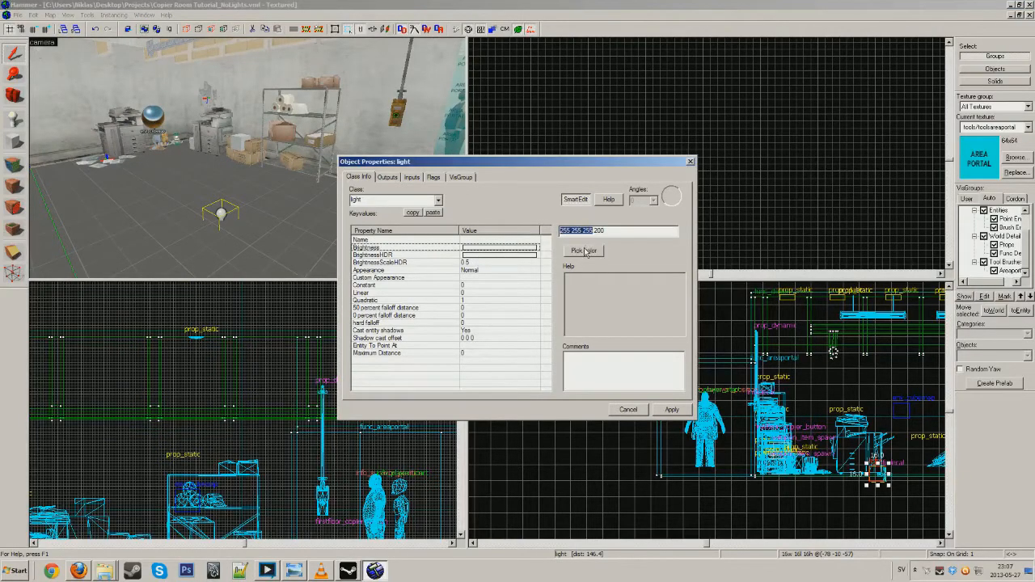
left_click(583, 250)
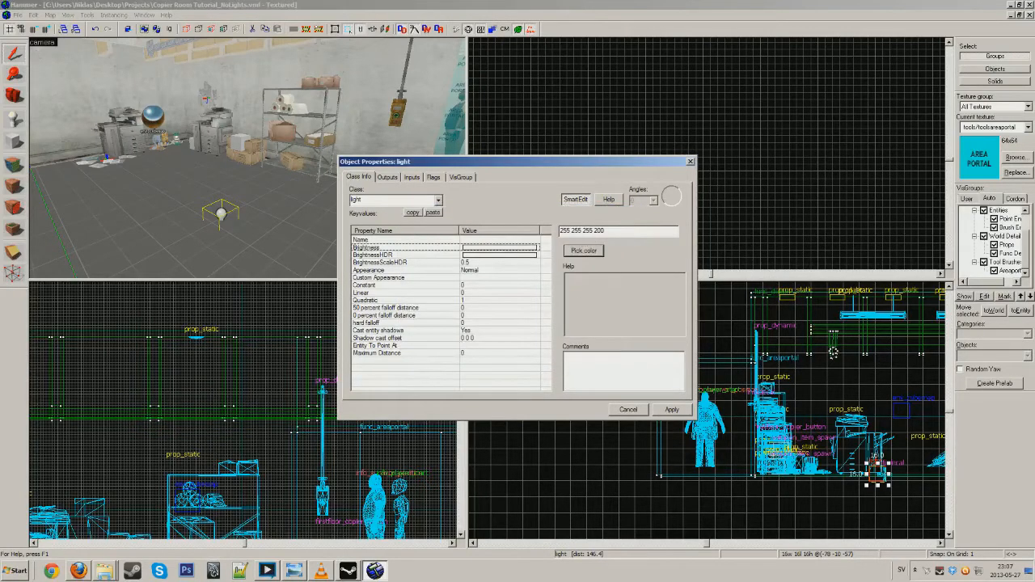
triple_click(577, 231)
type("10")
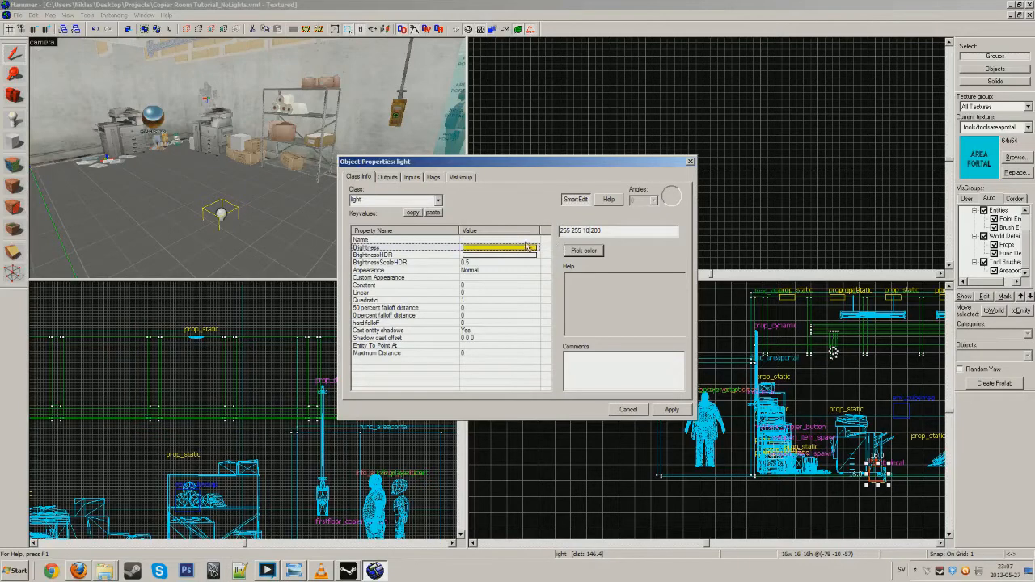
left_click(583, 250)
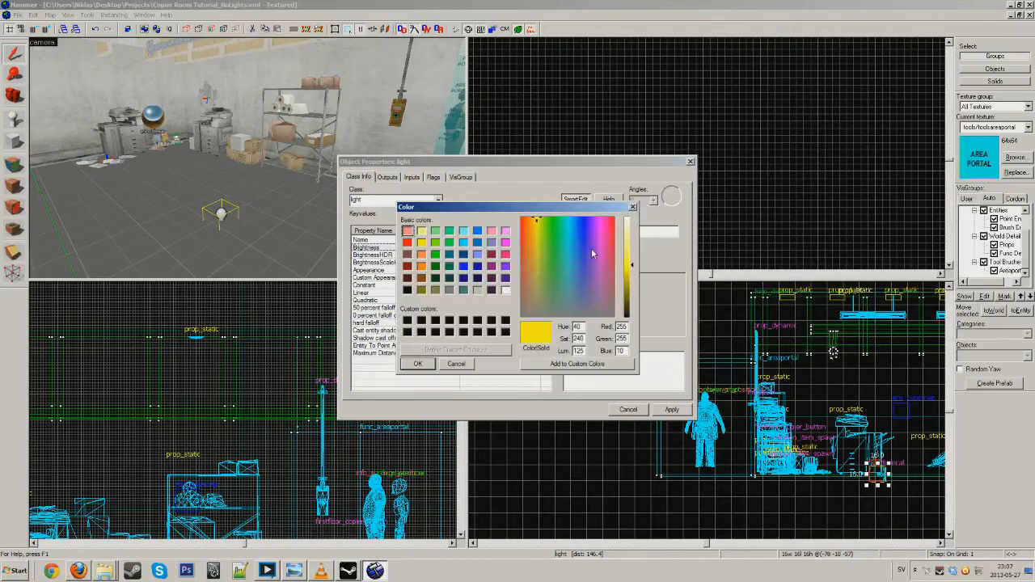
left_click(417, 364)
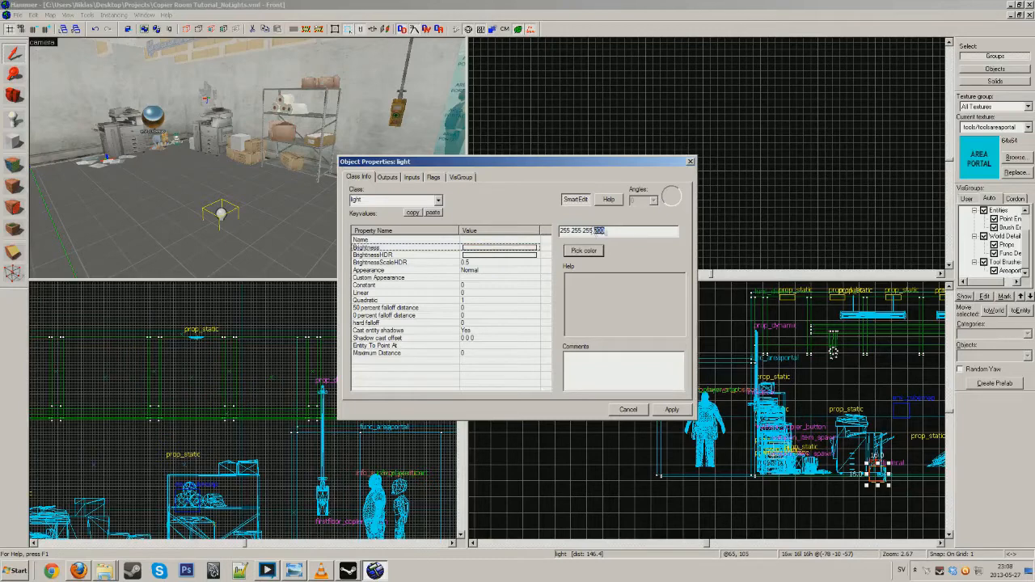
mouse_move(606, 215)
type("5")
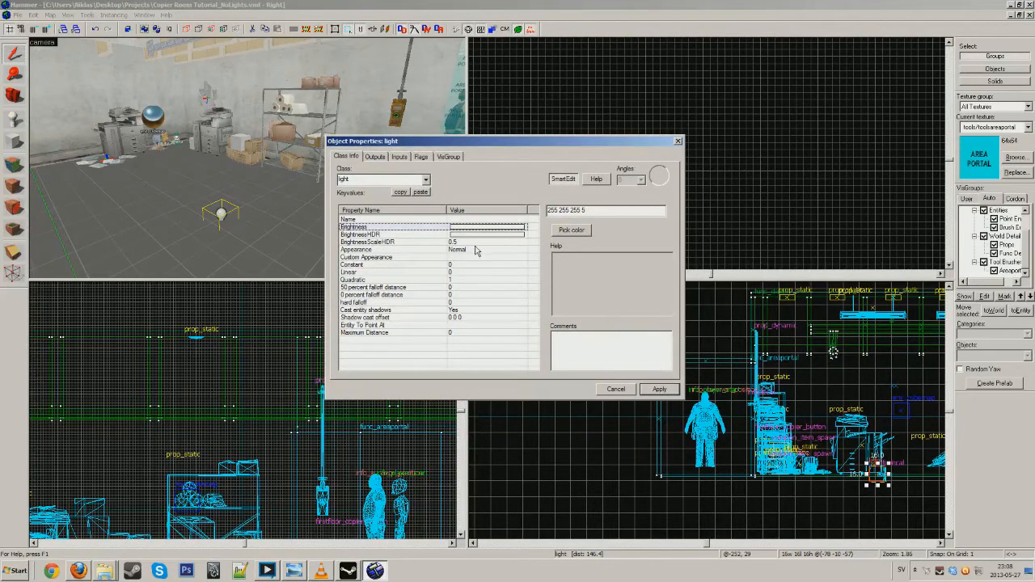
left_click(658, 389)
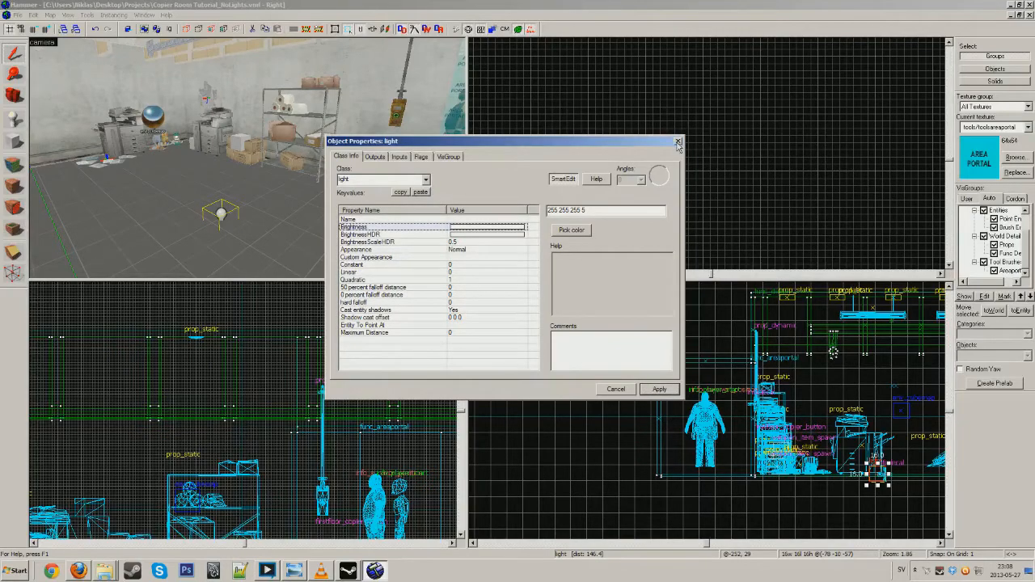
left_click(615, 389)
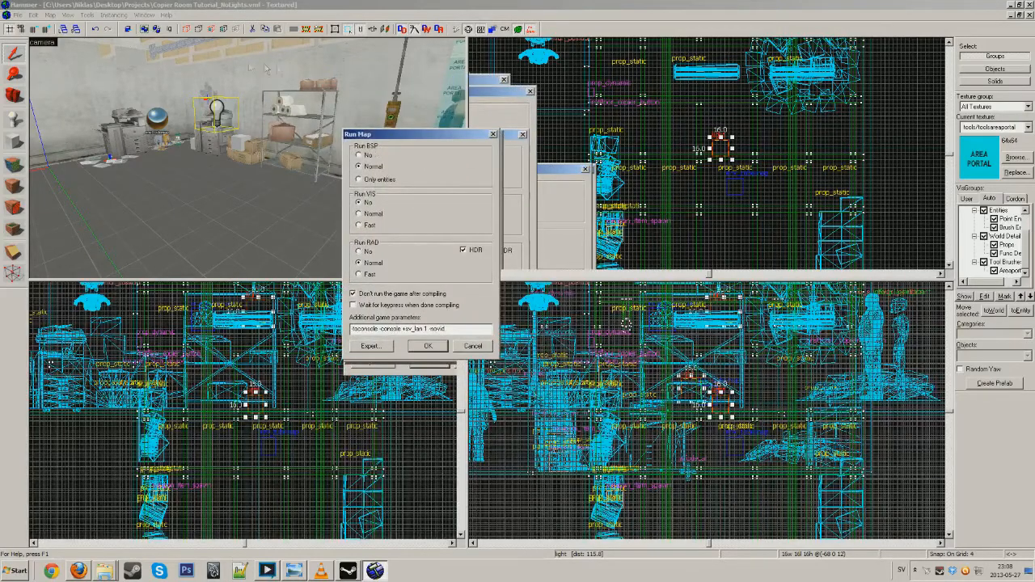
- Allow the game to launch after compiling and start the map compile
left_click(359, 202)
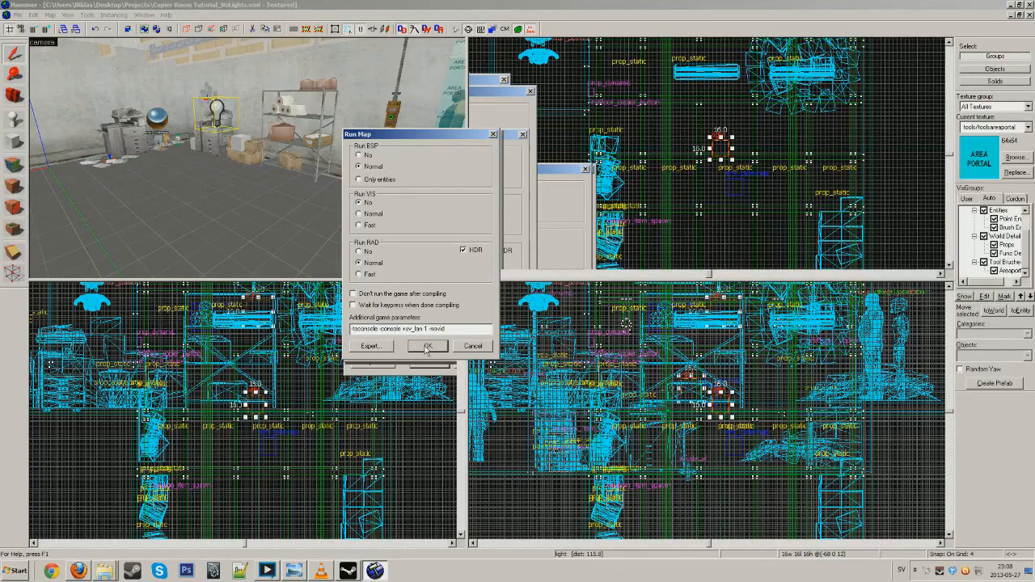
left_click(427, 346)
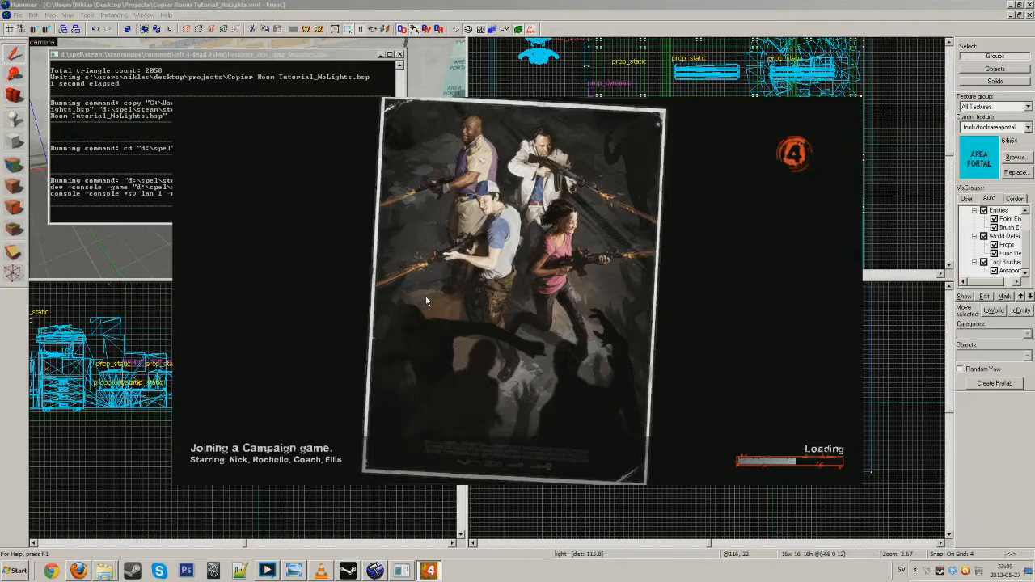
mouse_move(459, 293)
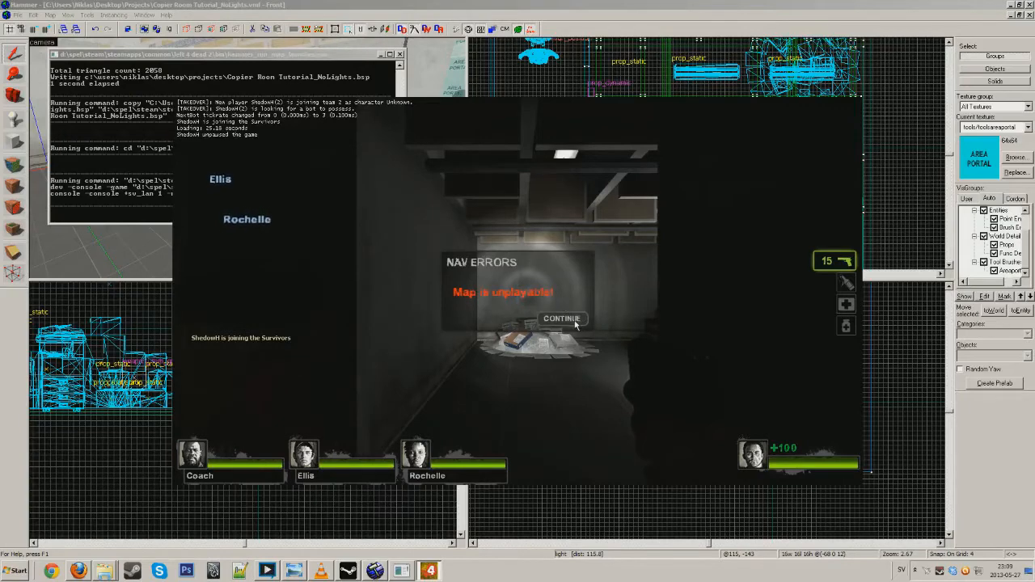
- Dismiss the NAV ERRORS notice, view the dim copier room, then exit the game
left_click(562, 318)
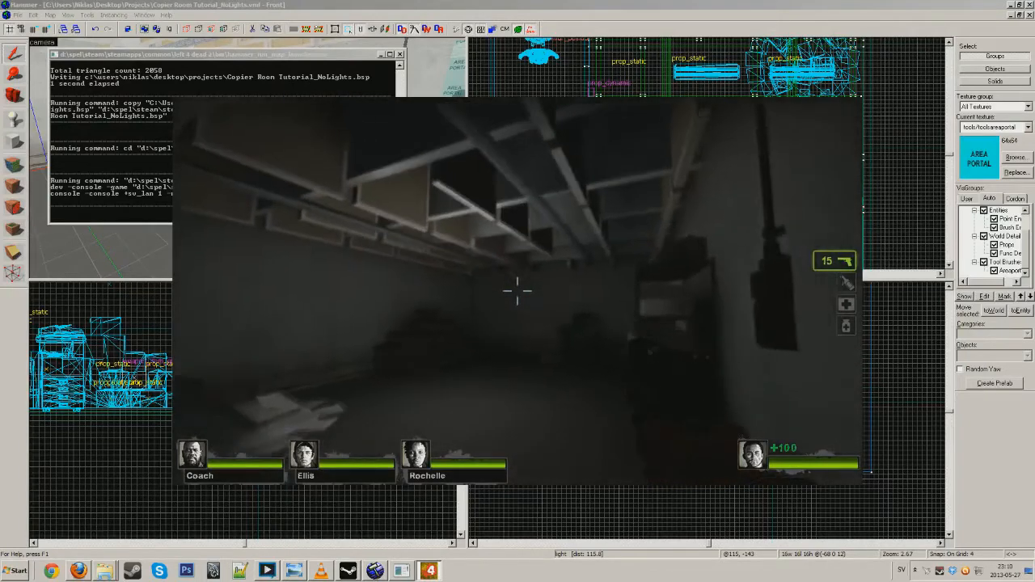
key("Escape")
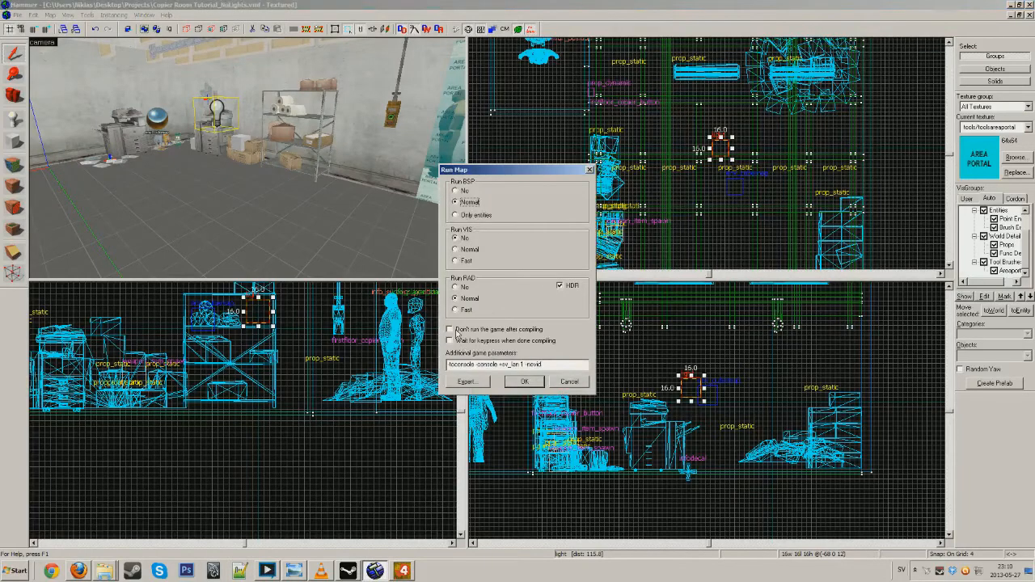
- Configure Run Map: BSP Normal, VIS No, RAD Normal with HDR, no game launch
left_click(451, 329)
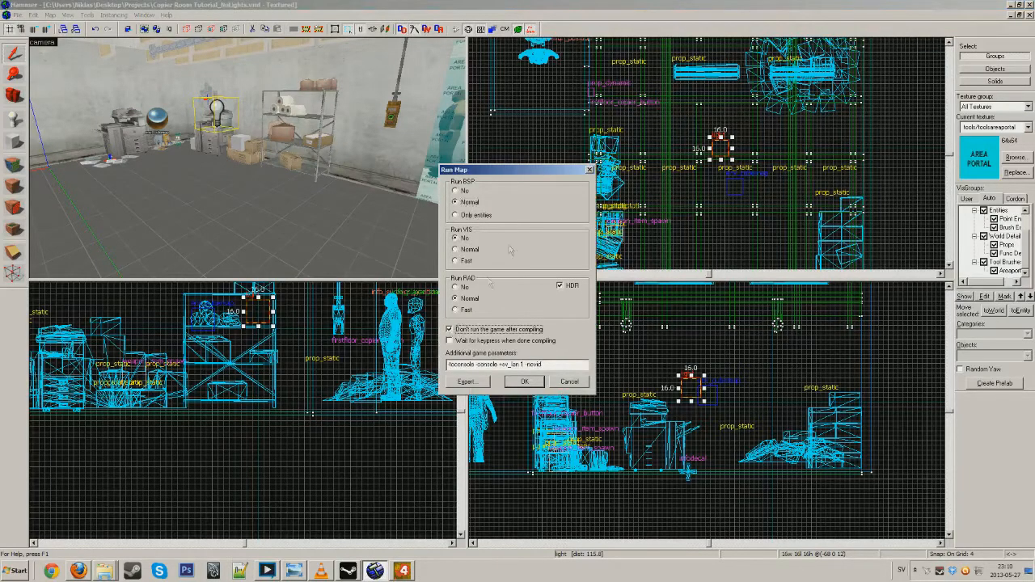
left_click(524, 381)
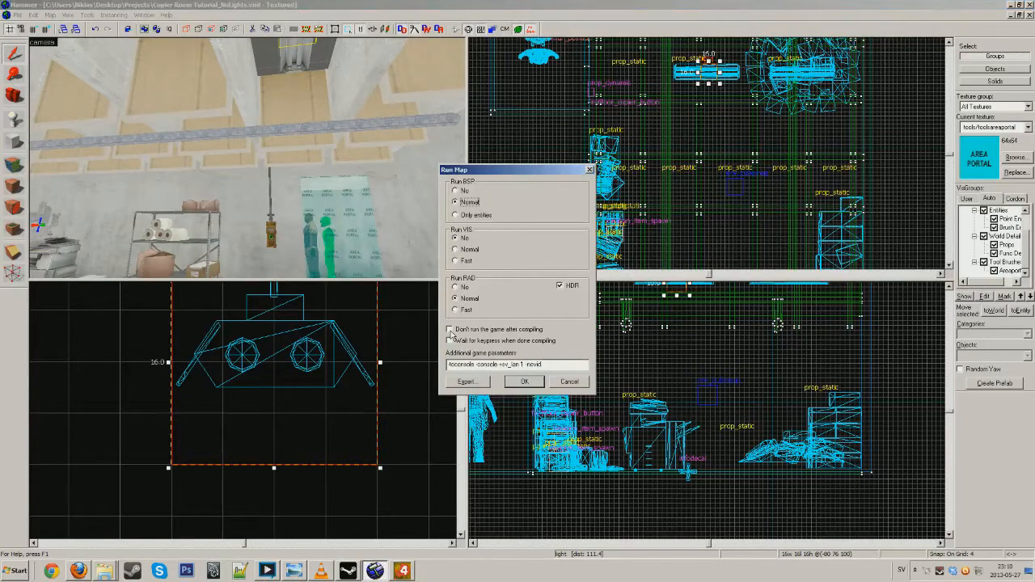
left_click(449, 330)
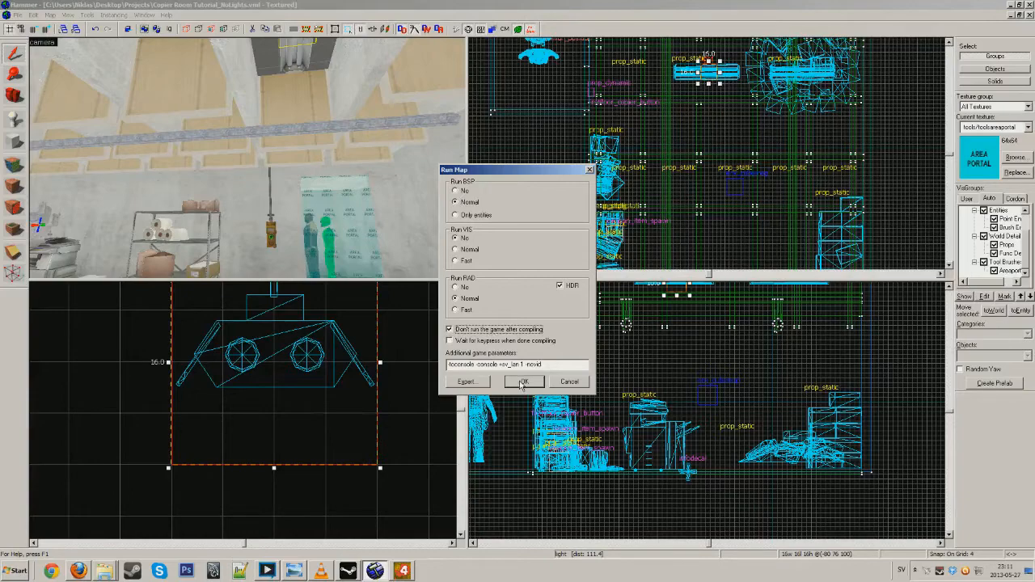
left_click(523, 381)
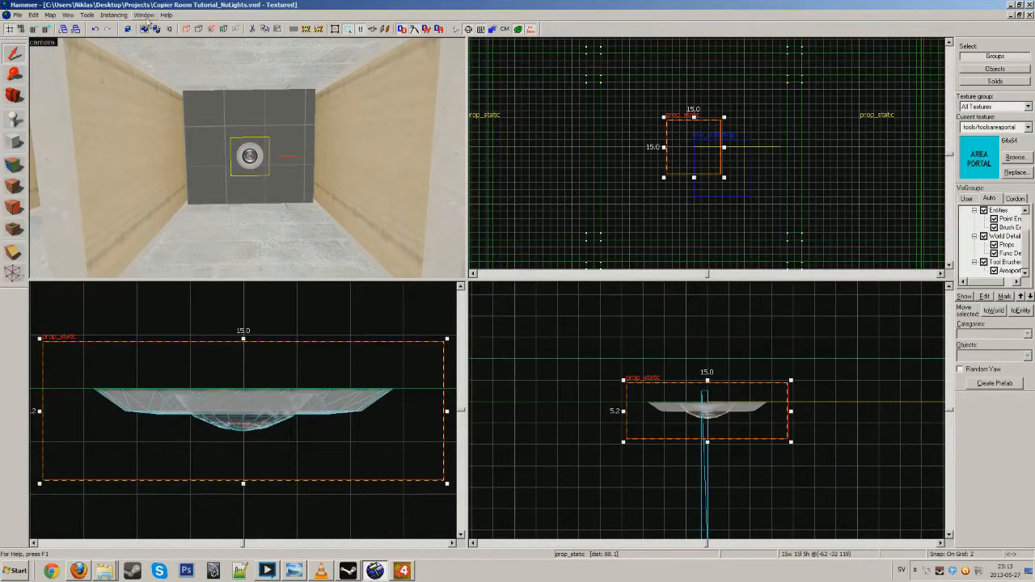
- Switch to the NoLights map, place an entity under the lamp, and make it point_spotlight
left_click(144, 15)
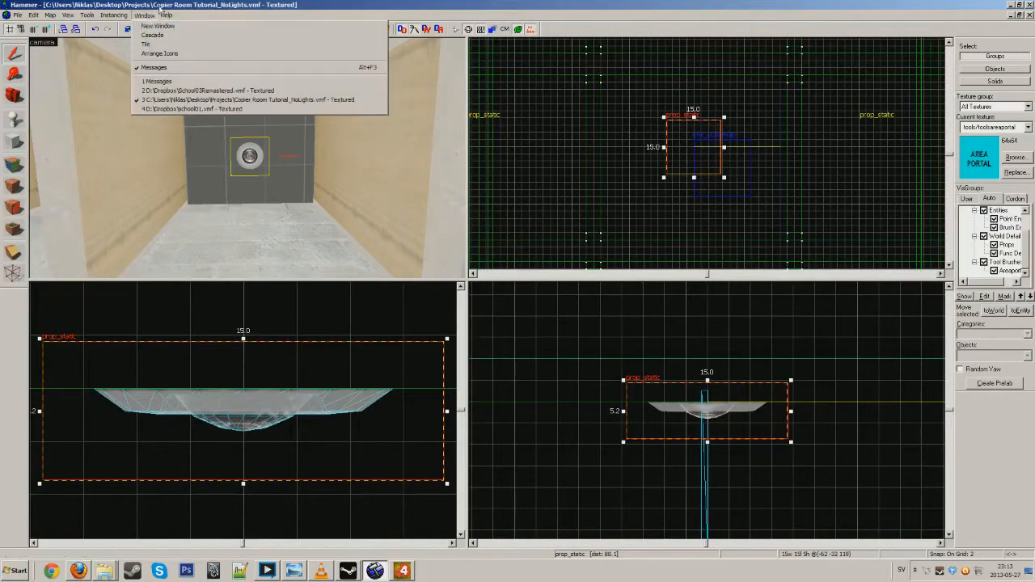
left_click(218, 143)
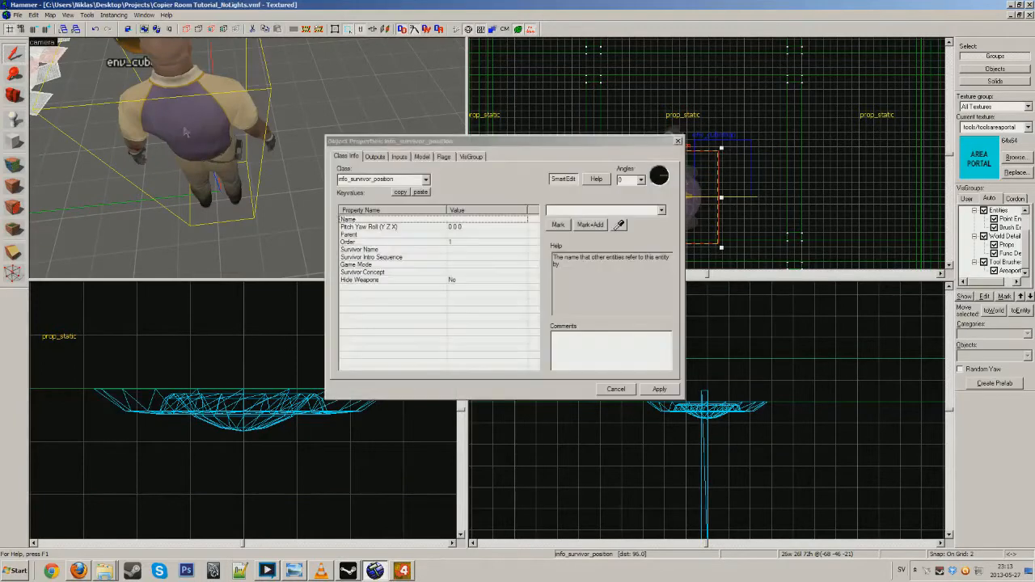
left_click(426, 179)
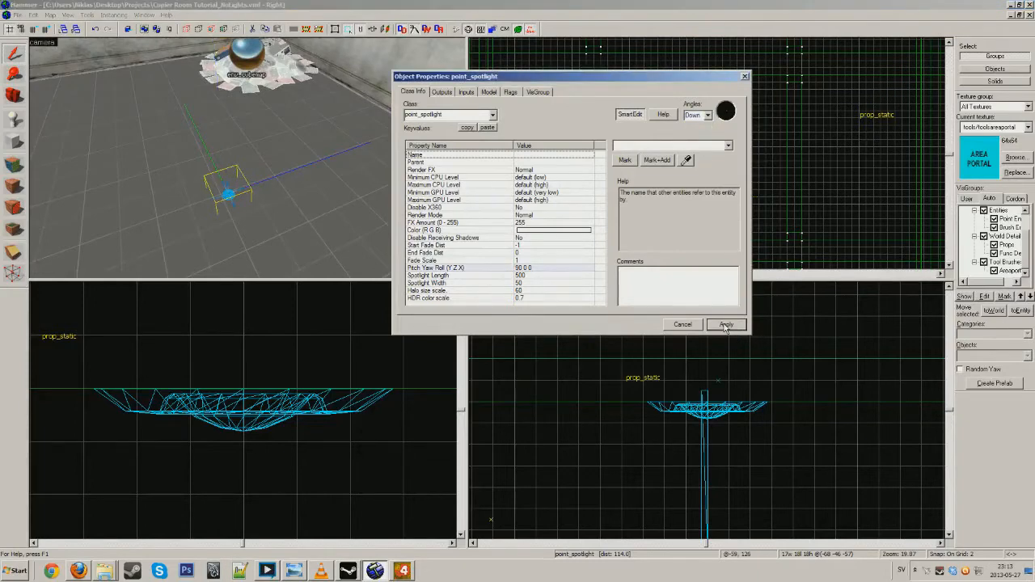
- Apply the point_spotlight settings and position it beneath the round ceiling lamp
left_click(726, 324)
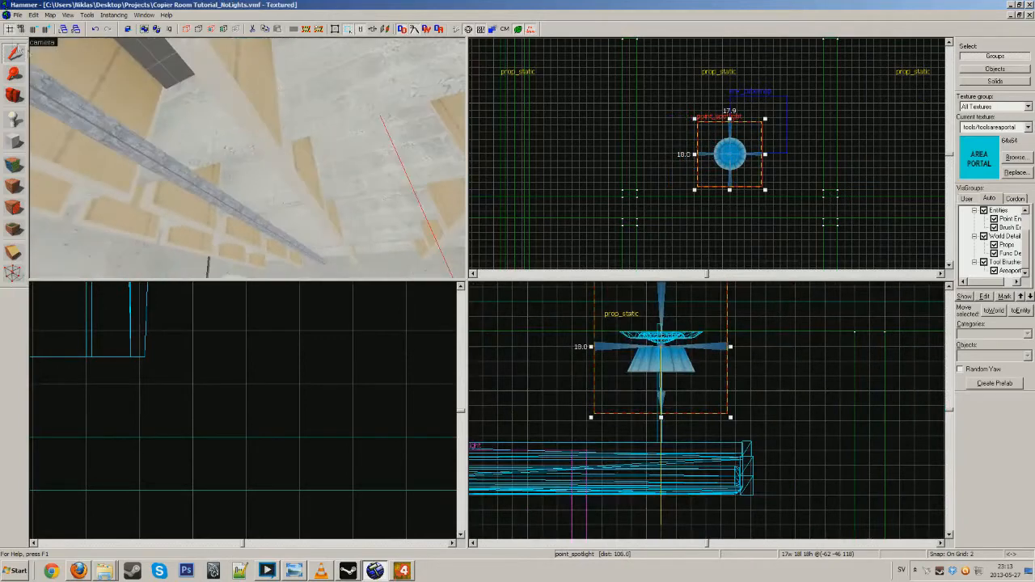
left_click(144, 14)
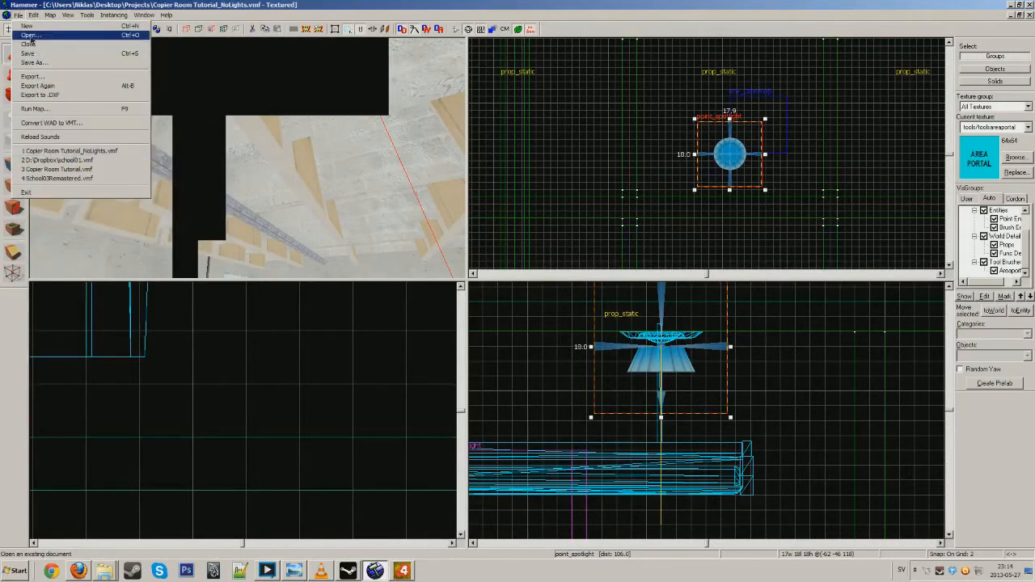
- Open Copier Room Tutorial.vmf from the saved maps
left_click(30, 34)
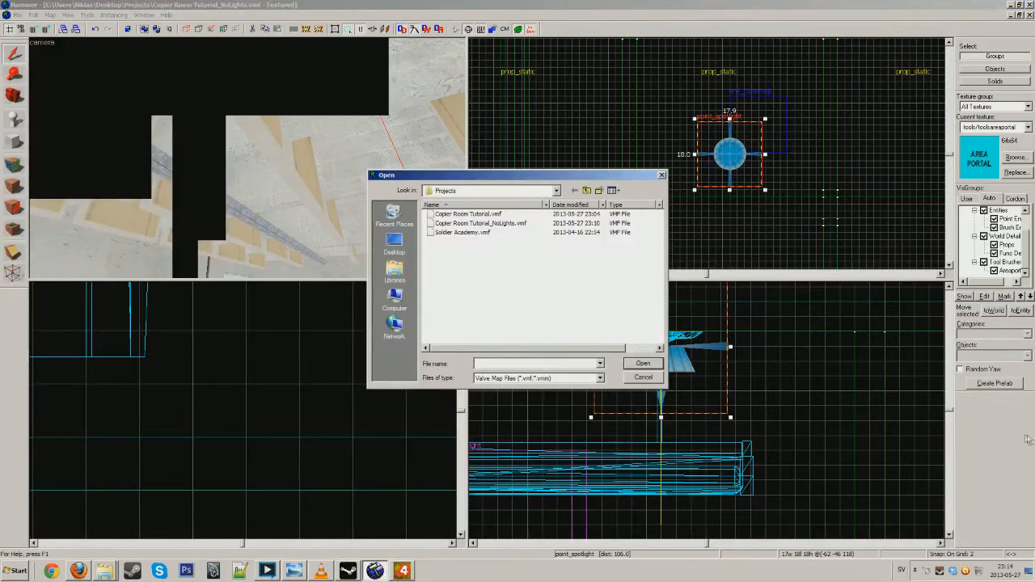
left_click(469, 214)
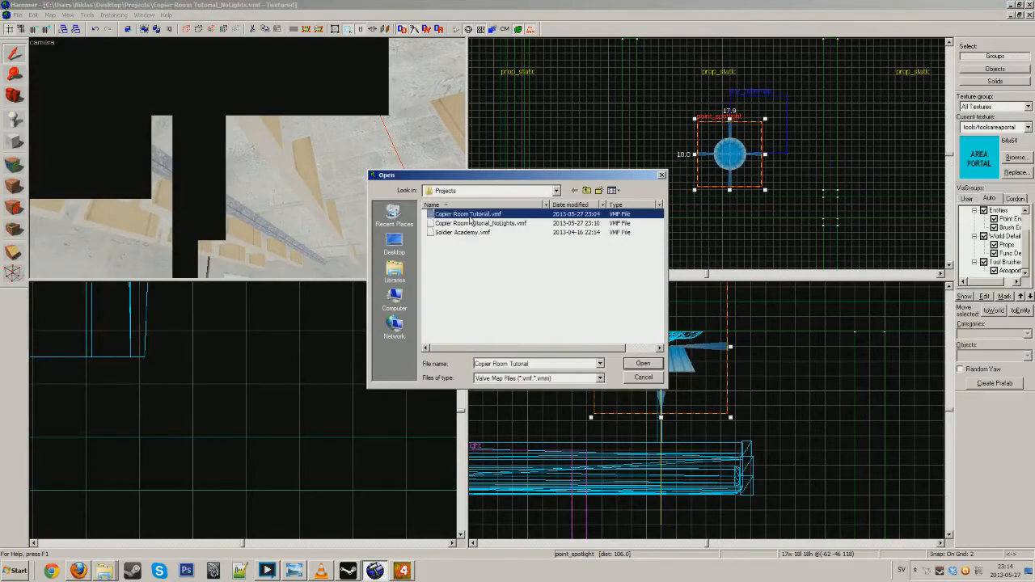
left_click(643, 363)
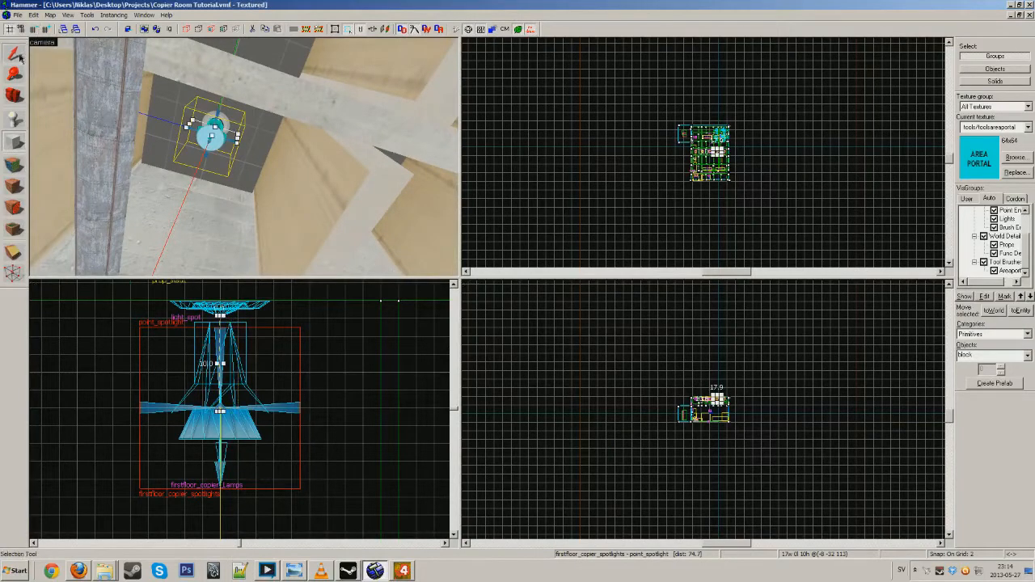
- Switch back to the Copier Room Tutorial map to view its lamp spotlight
left_click(144, 15)
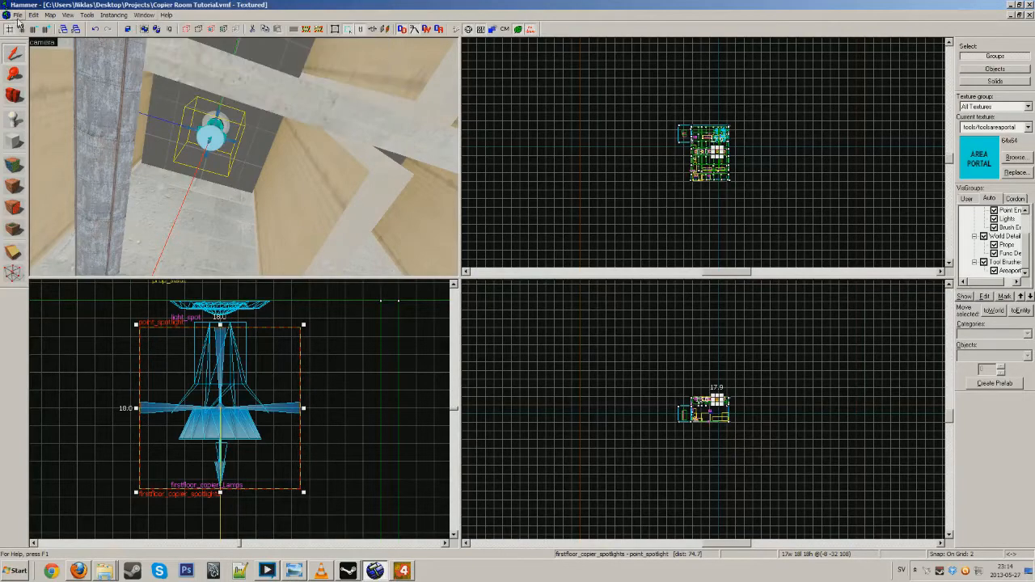
left_click(16, 15)
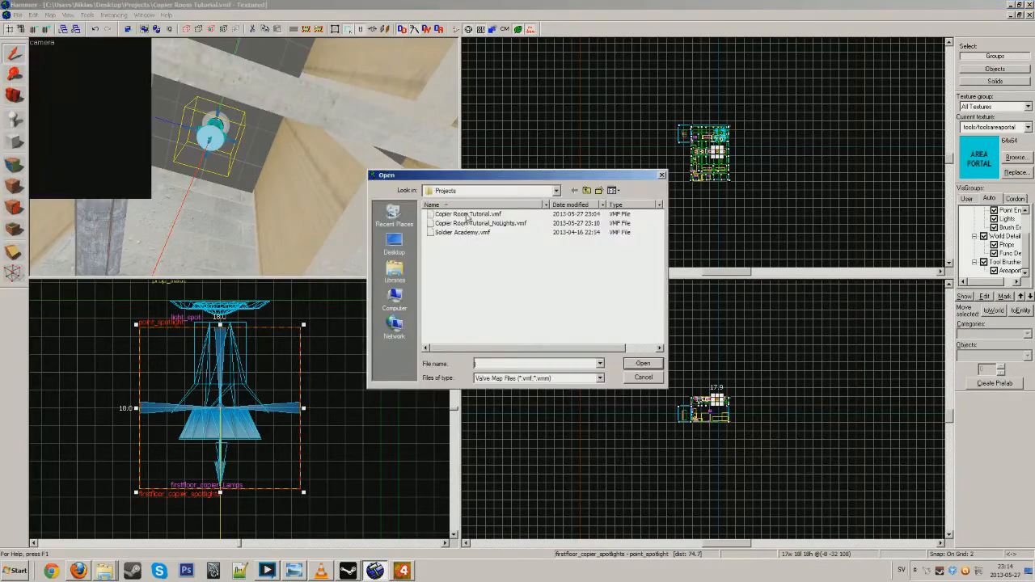
left_click(143, 15)
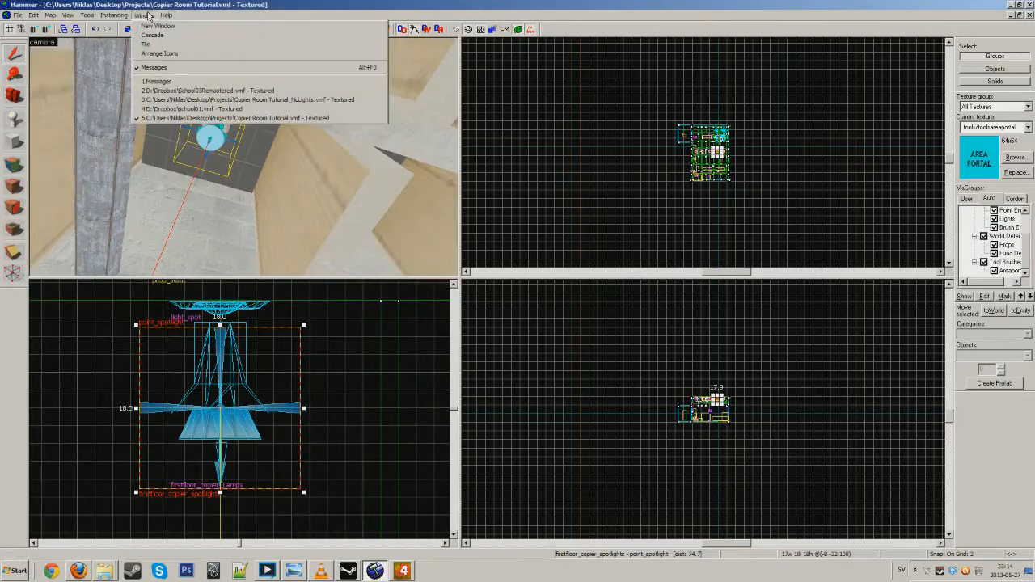
mouse_move(202, 108)
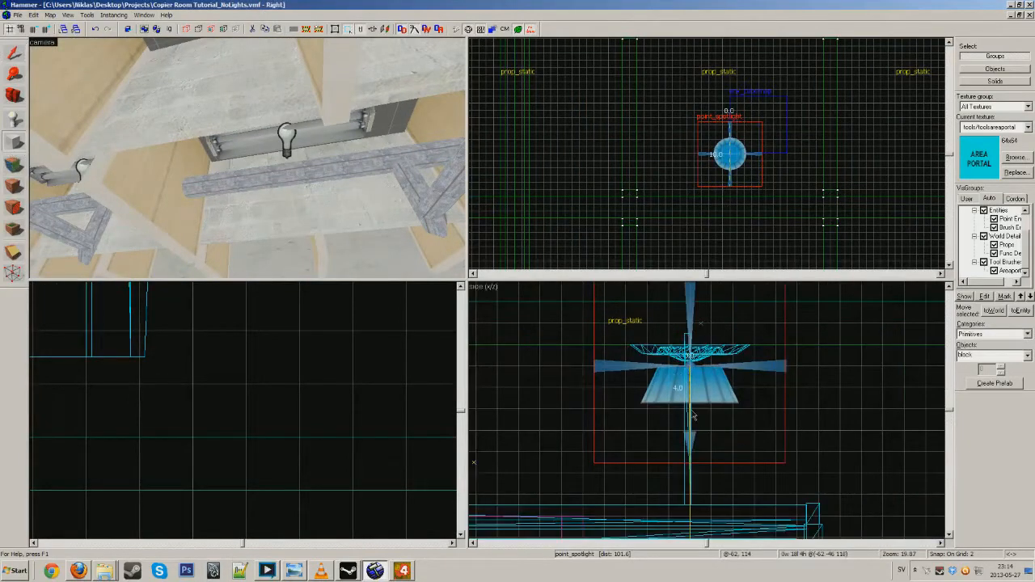
left_click(144, 15)
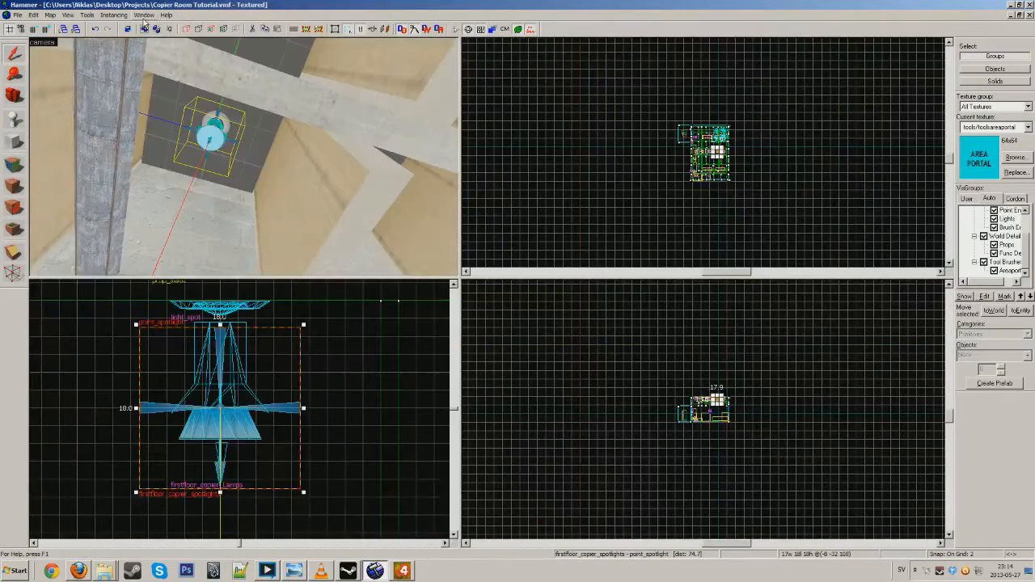
- Switch to the Copier Room Tutorial_NoLights map and open the lamp spotlight's properties
left_click(144, 15)
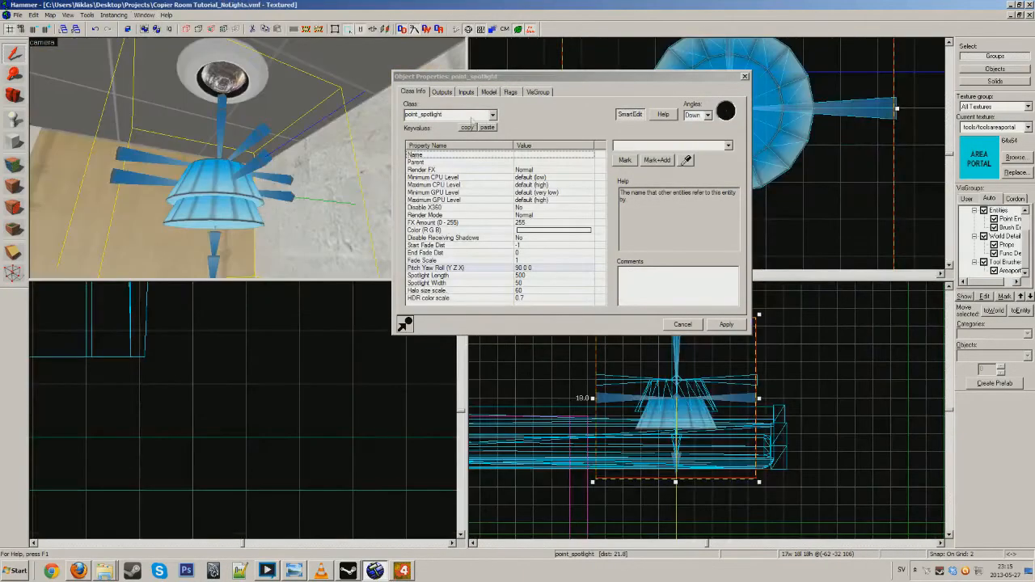
left_click(492, 114)
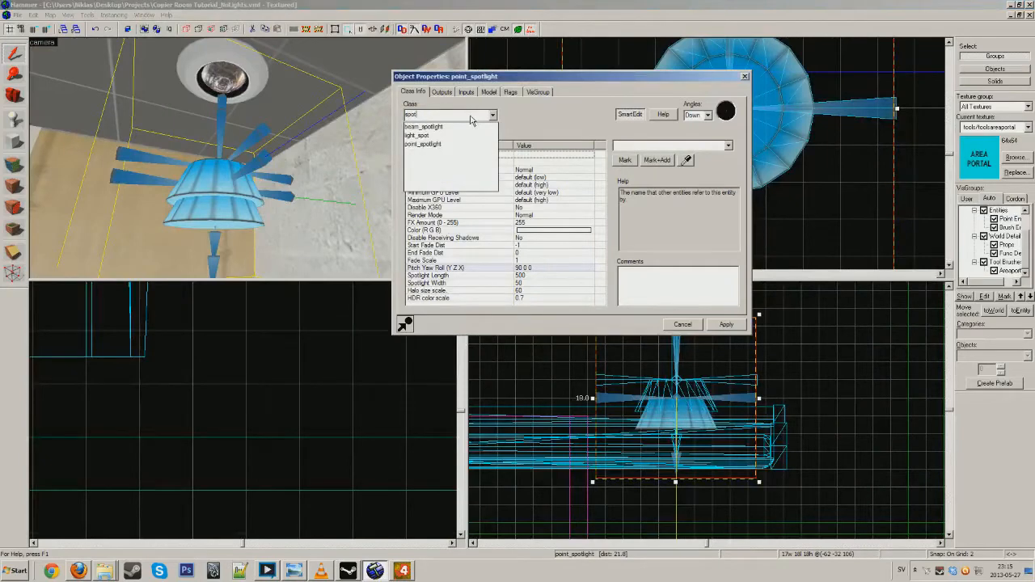
left_click(417, 135)
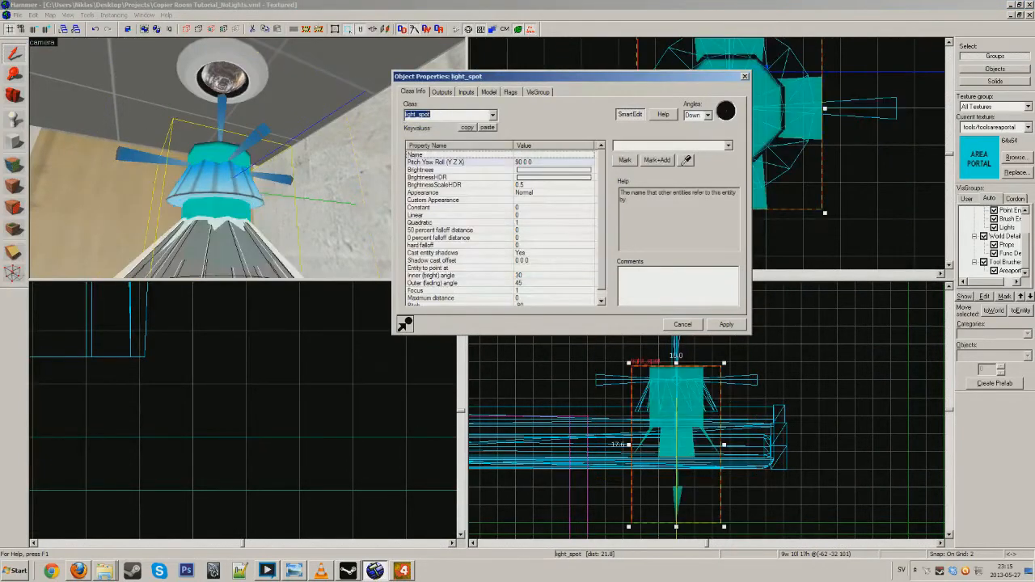
left_click(682, 325)
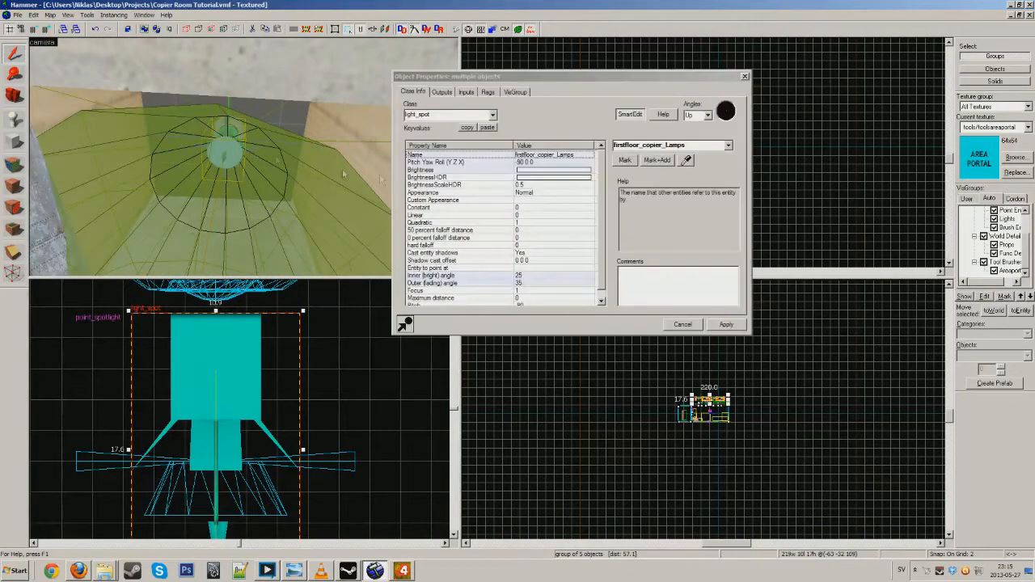
left_click(435, 169)
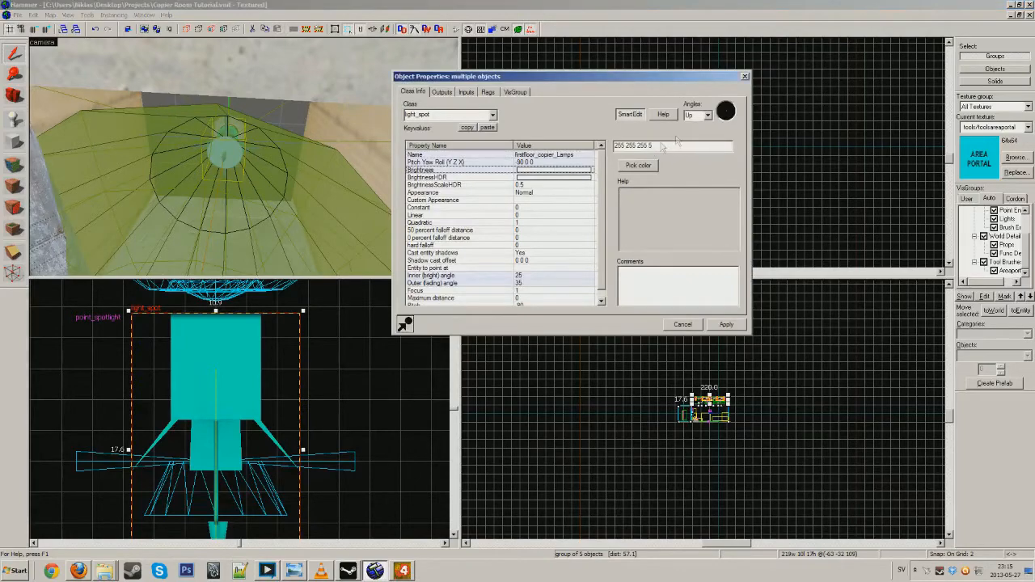
left_click(144, 14)
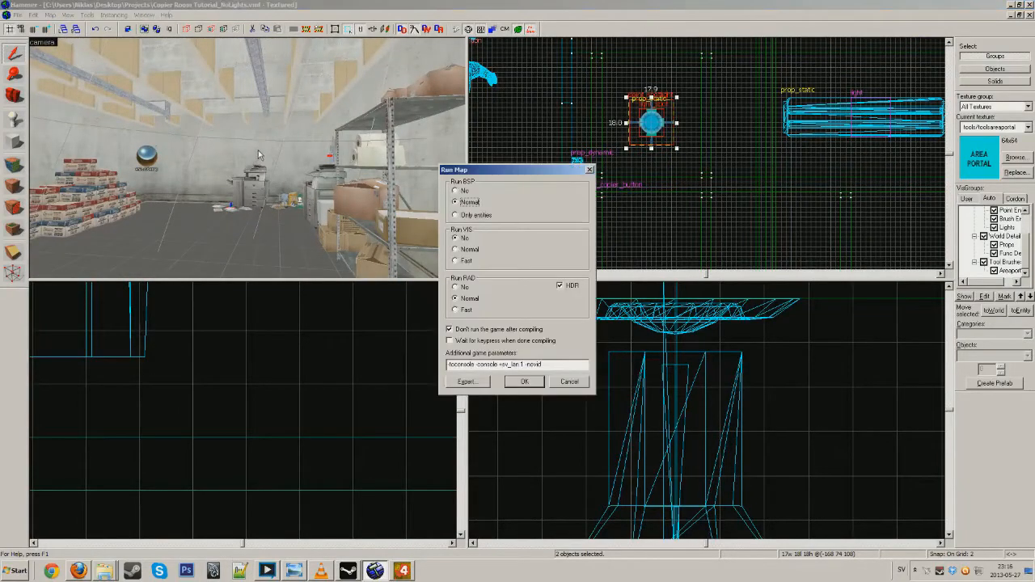
- Compile the map with BSP Normal, VIS No and RAD Normal
left_click(524, 381)
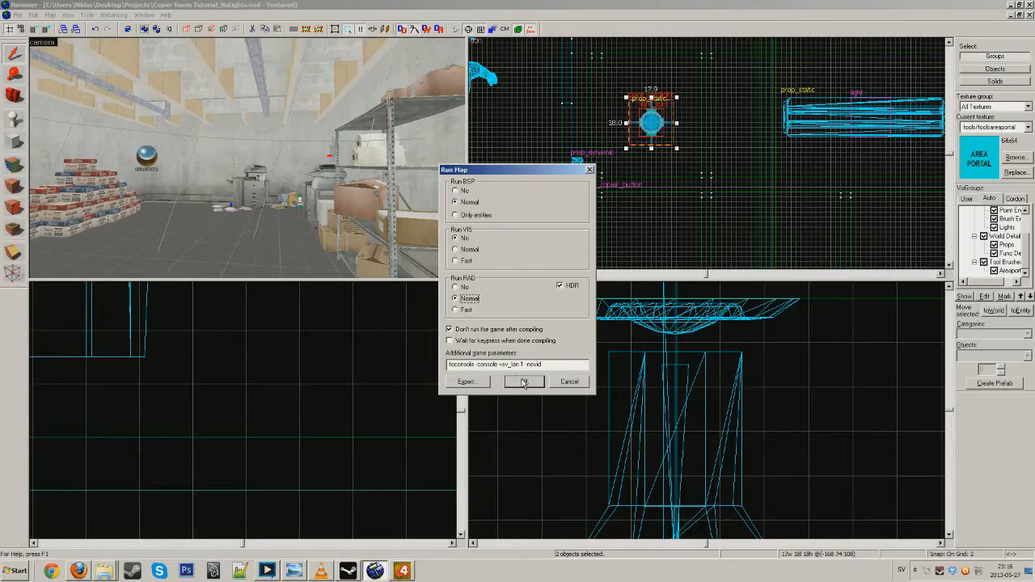
left_click(524, 381)
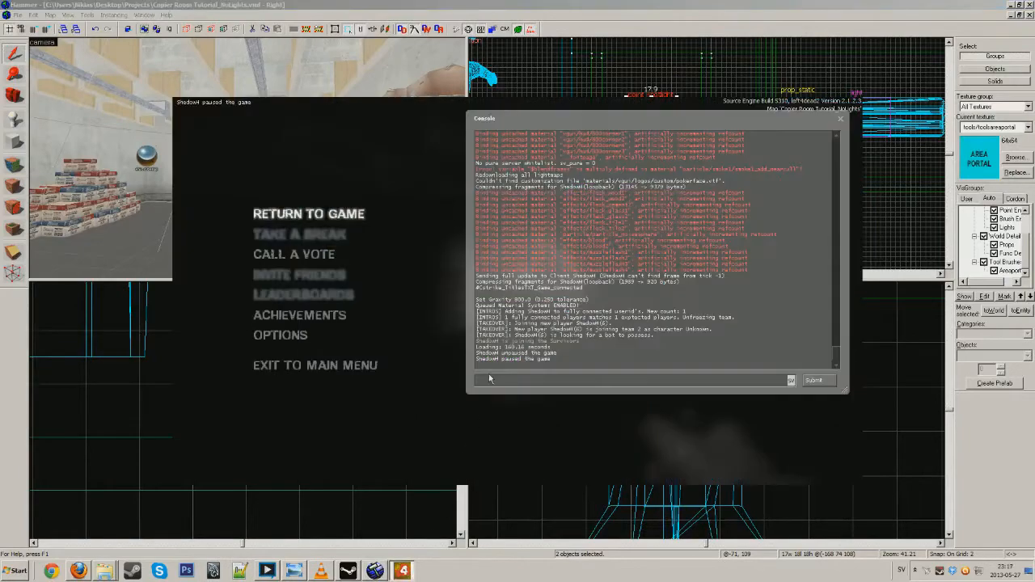
- Load 'map Copier Room Tutorial_NoLights' from the console and continue past the NAV ERRORS warning
type("map Copier Room Tutorial_NoLights")
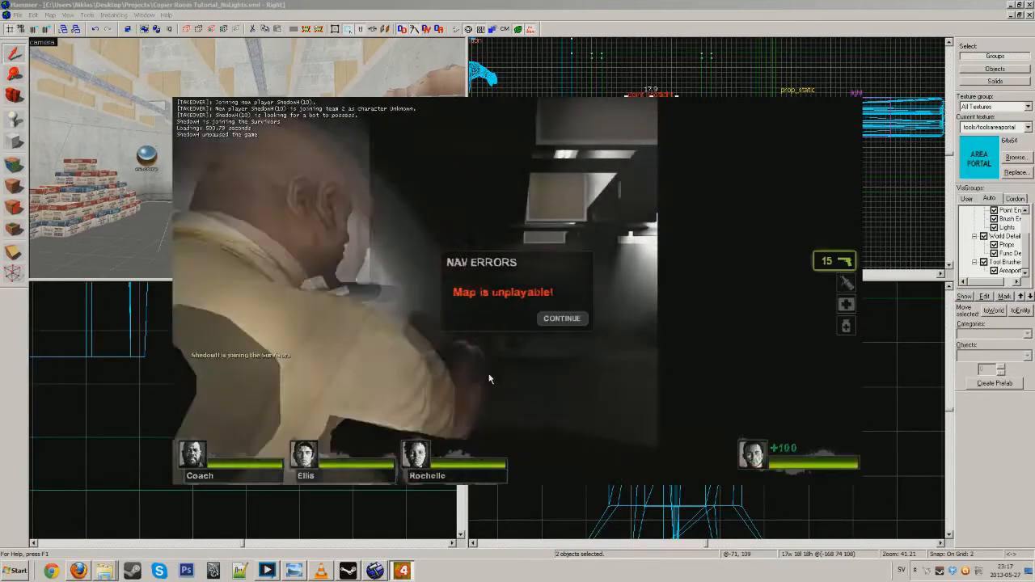
left_click(563, 318)
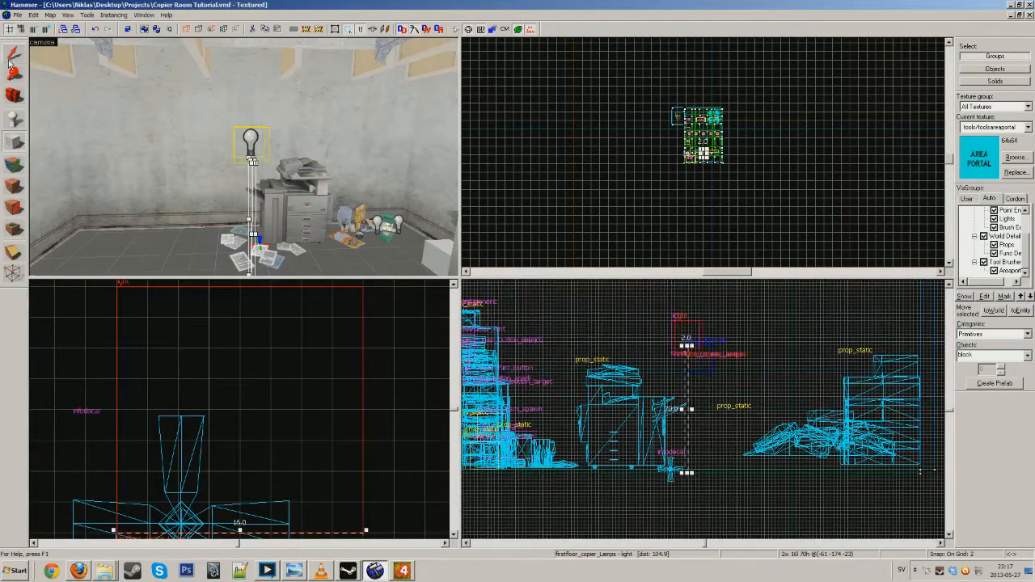
left_click(144, 15)
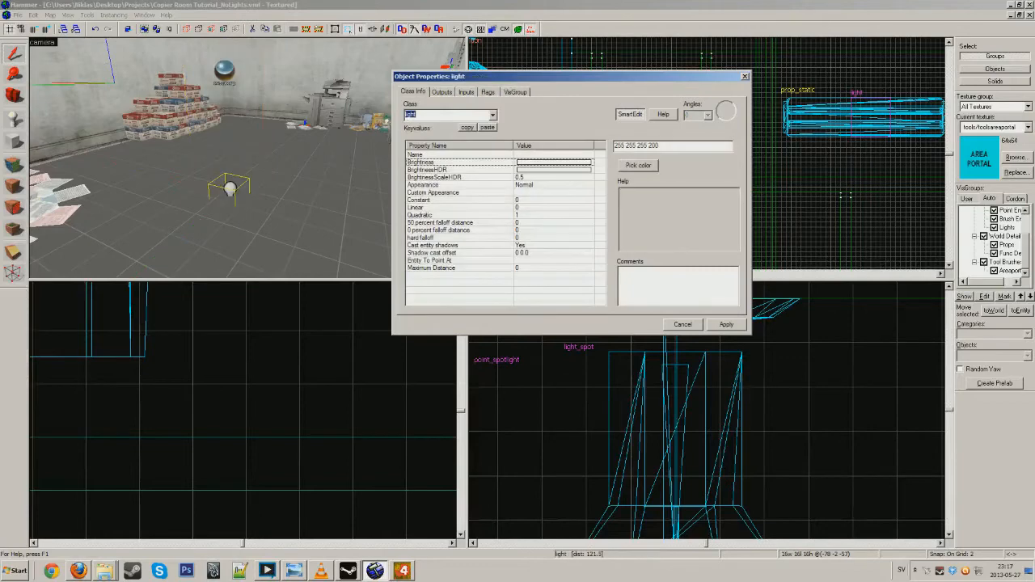
left_click(144, 15)
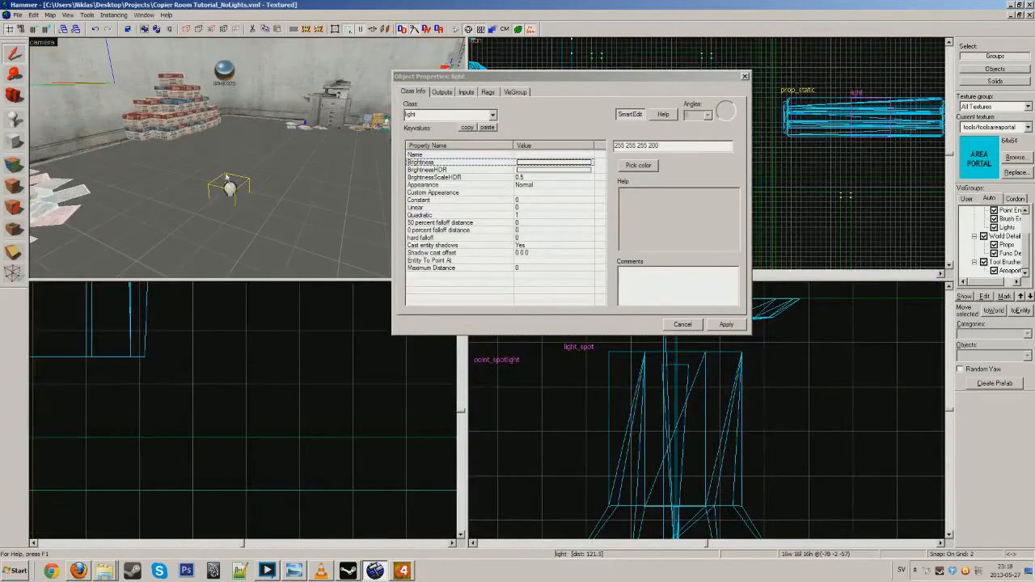
left_click(726, 324)
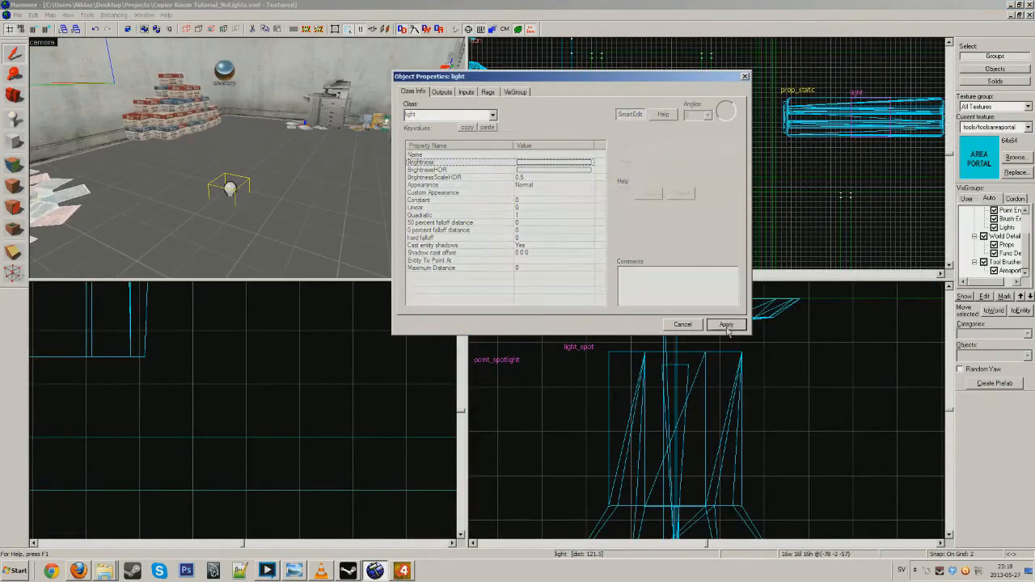
left_click(726, 324)
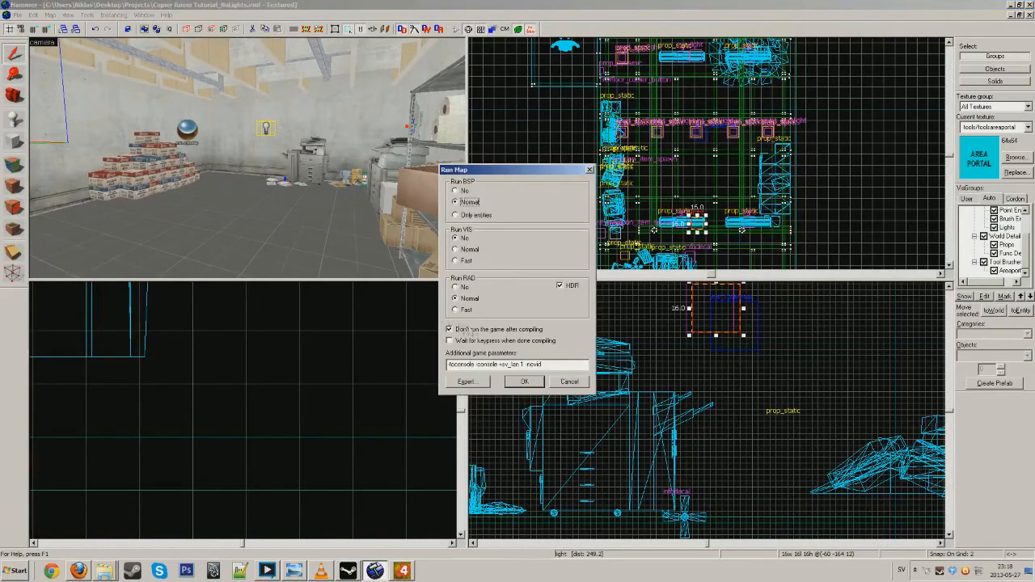
- Close Run Map and move the light inside the green lantern prop, selecting it
left_click(524, 381)
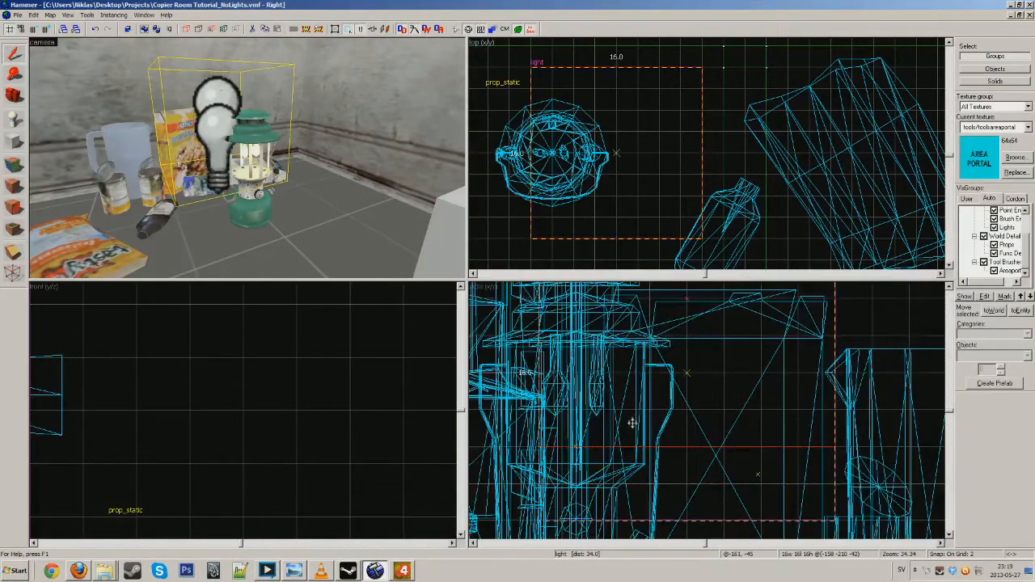
left_click(144, 14)
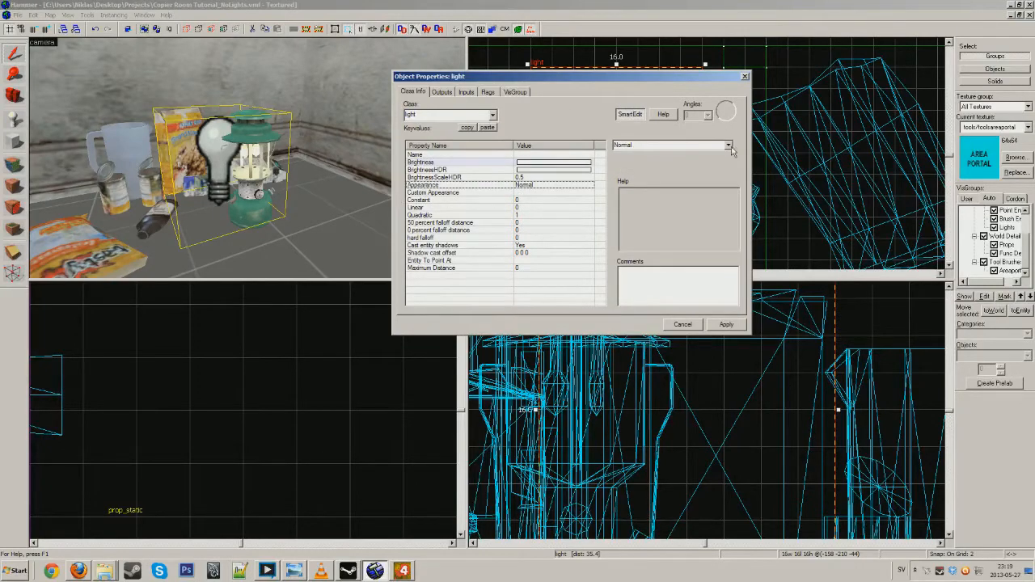
- Set the lantern light's appearance to Gentle pulse, replacing the briefly chosen Flicker A
left_click(729, 145)
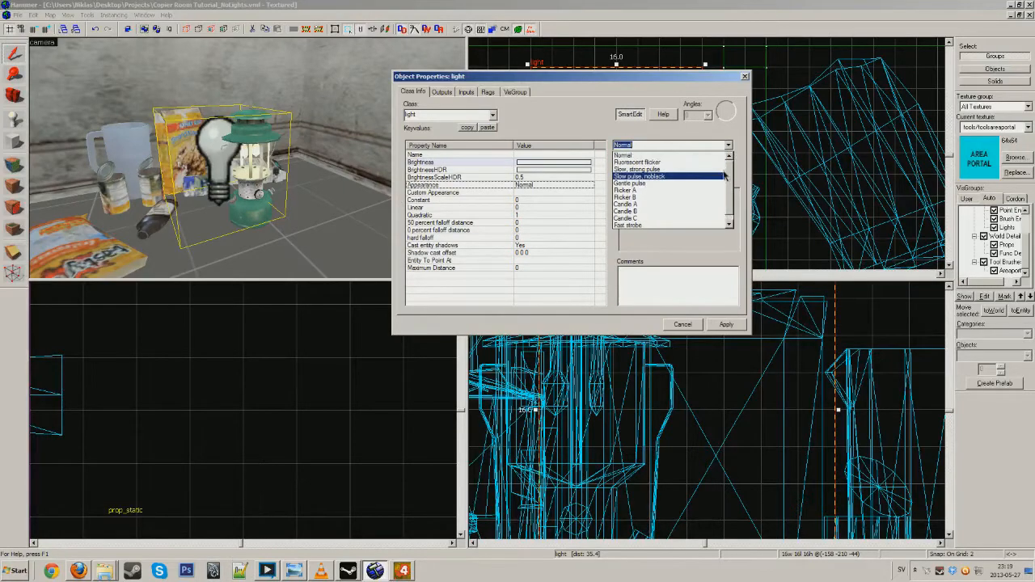
left_click(627, 191)
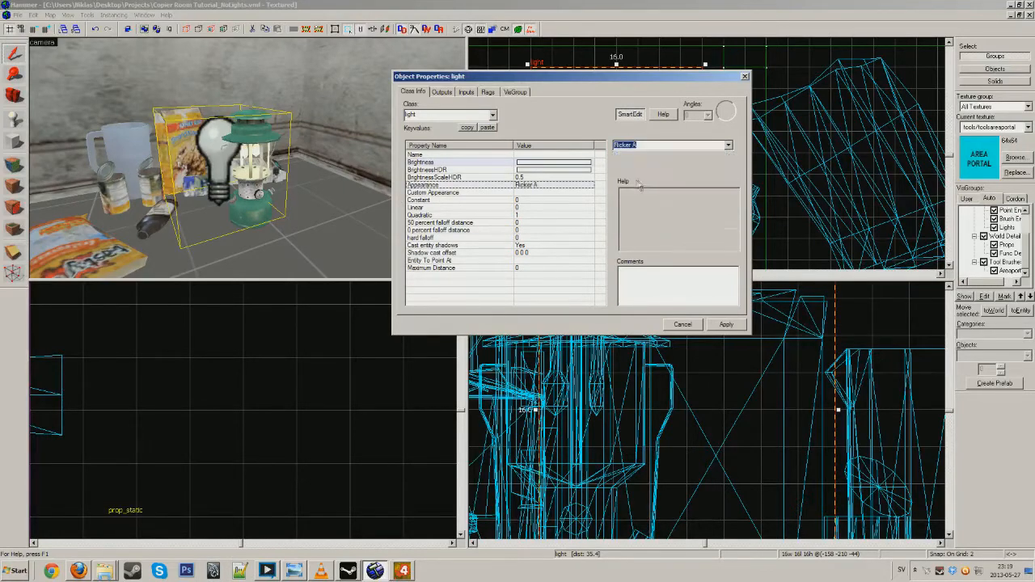
left_click(727, 145)
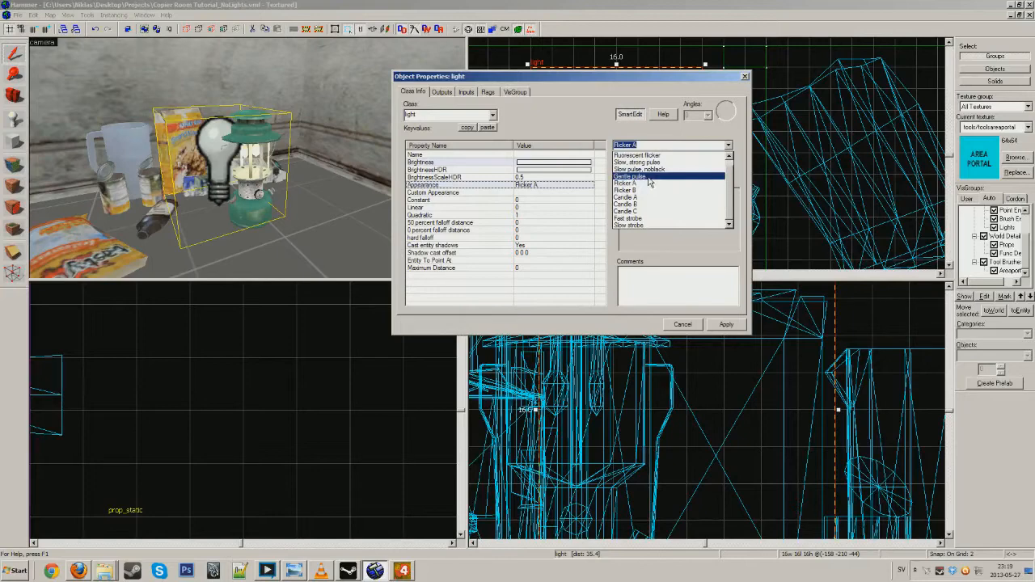
left_click(630, 177)
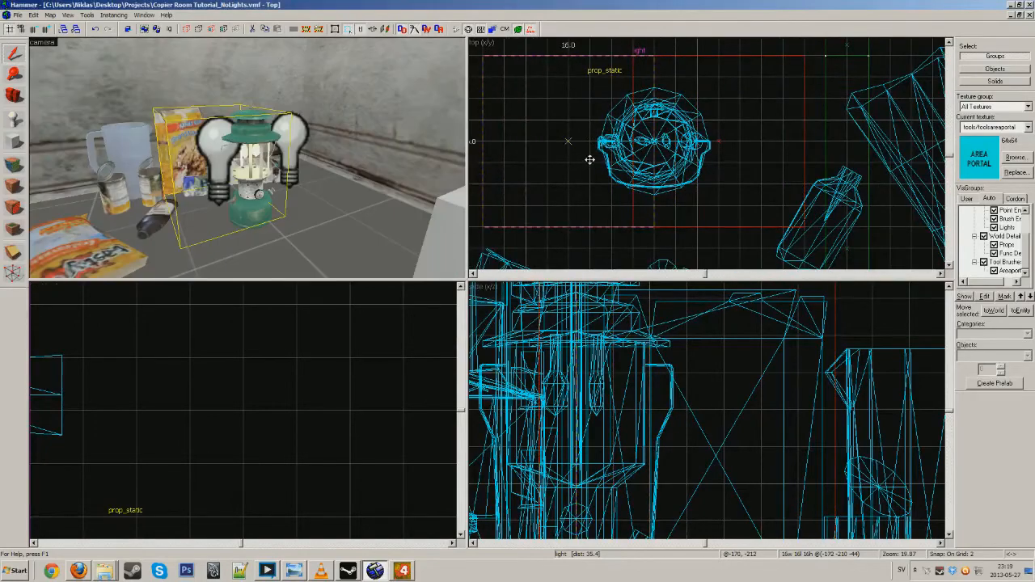
- Play the copier room map in Left 4 Dead 2, inspect the lighting, then open the pause menu
left_click(142, 15)
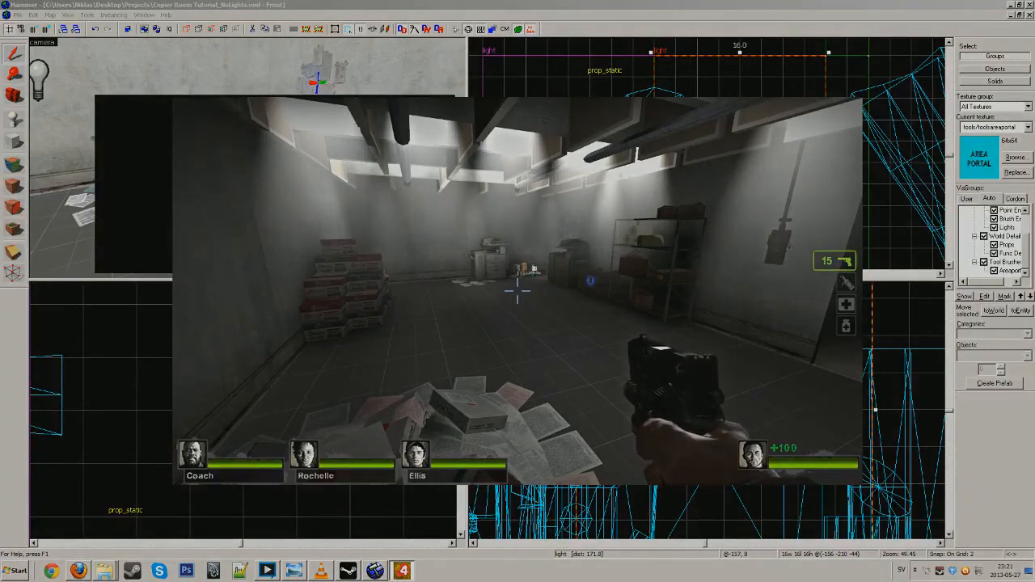
key("Escape")
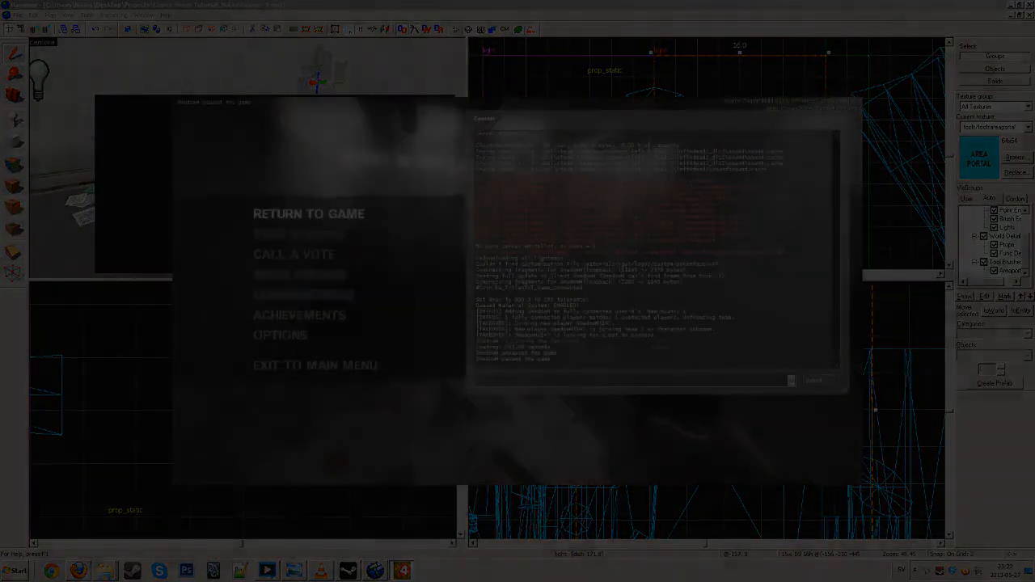